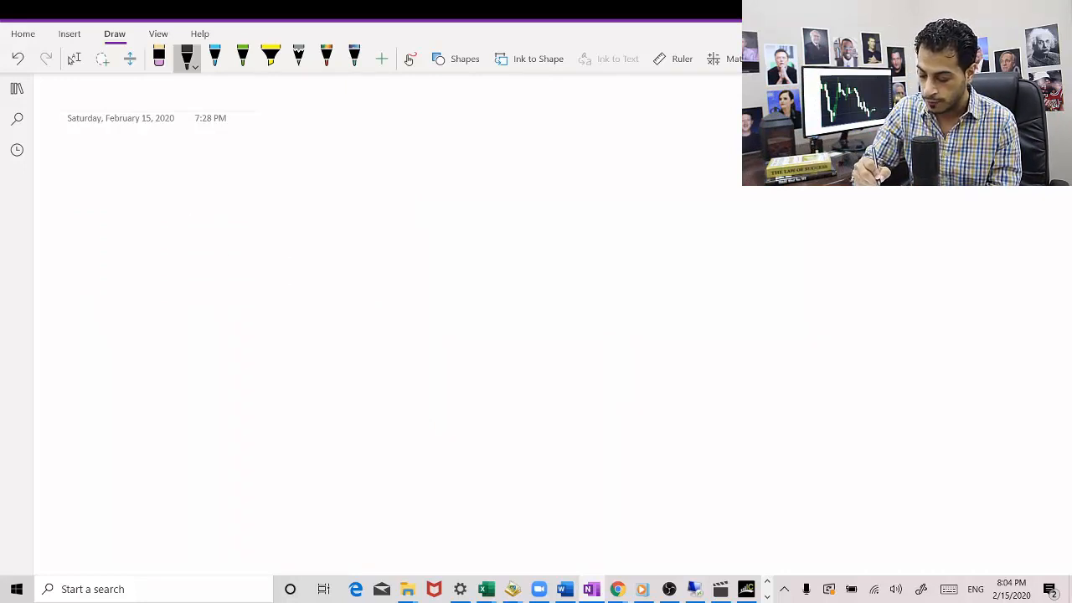
- Handwrite '$1000 → 0.01 lot' in black ink on the page
{"action": "left_click_drag", "start_coordinate": [109, 171], "coordinate": [127, 182]}
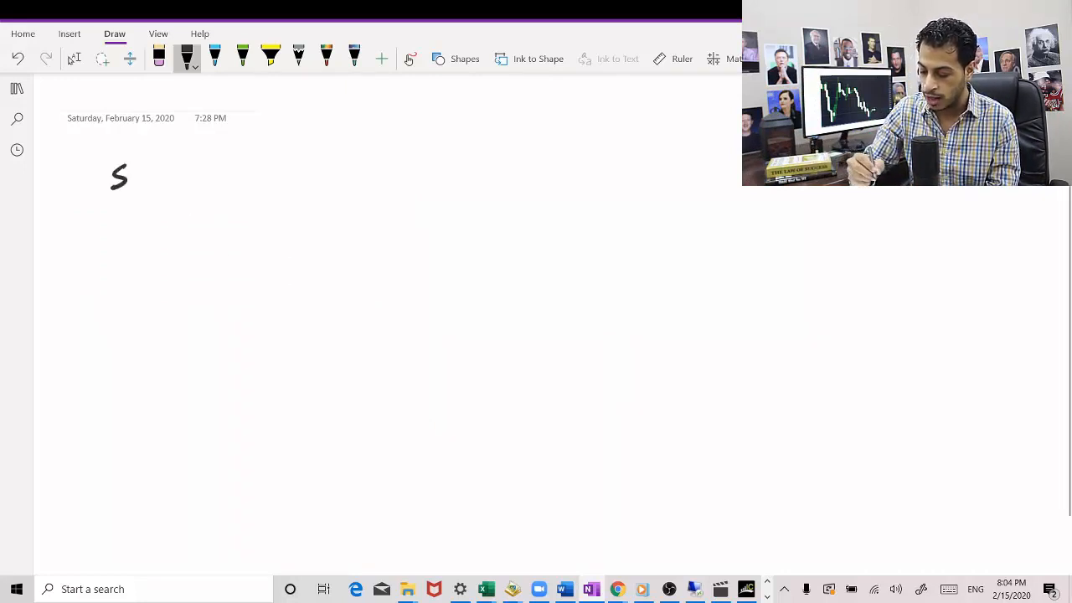
{"action": "left_click_drag", "start_coordinate": [117, 176], "coordinate": [176, 176]}
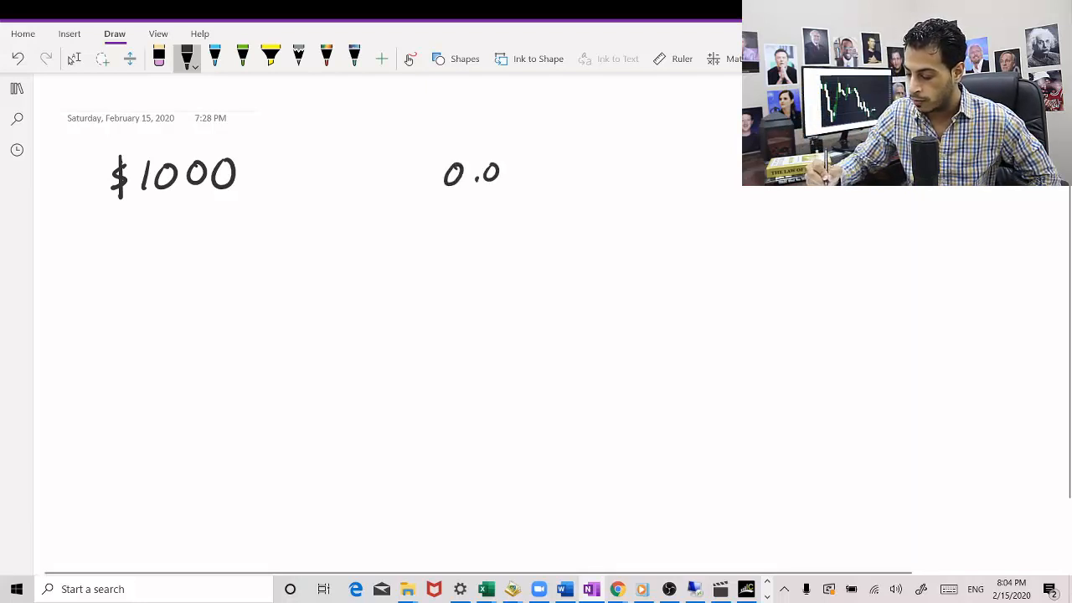
{"action": "left_click_drag", "start_coordinate": [511, 171], "coordinate": [573, 172]}
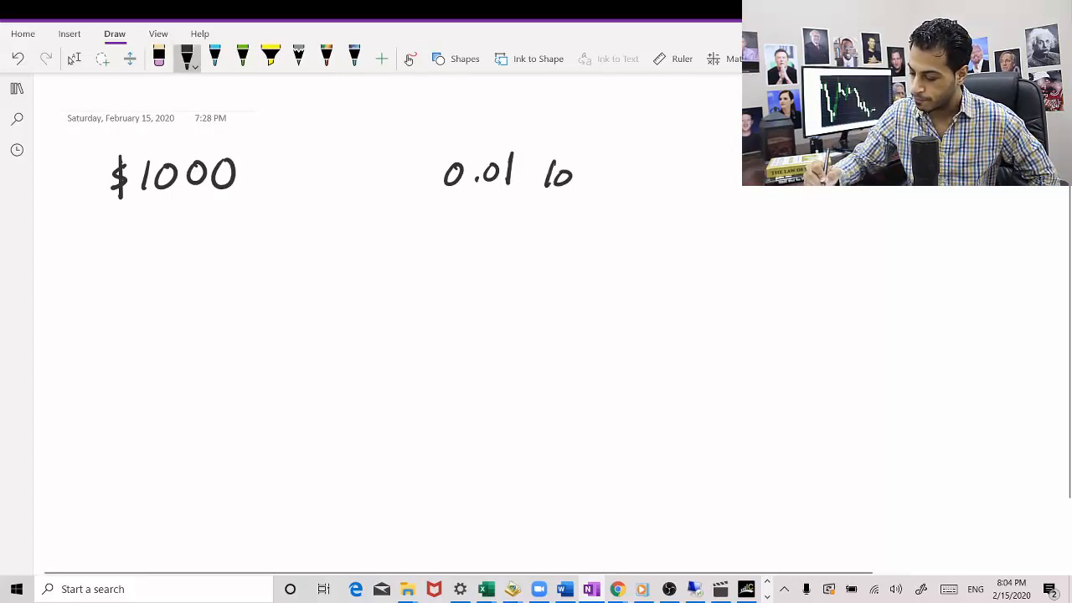
{"action": "left_click_drag", "start_coordinate": [284, 176], "coordinate": [360, 176]}
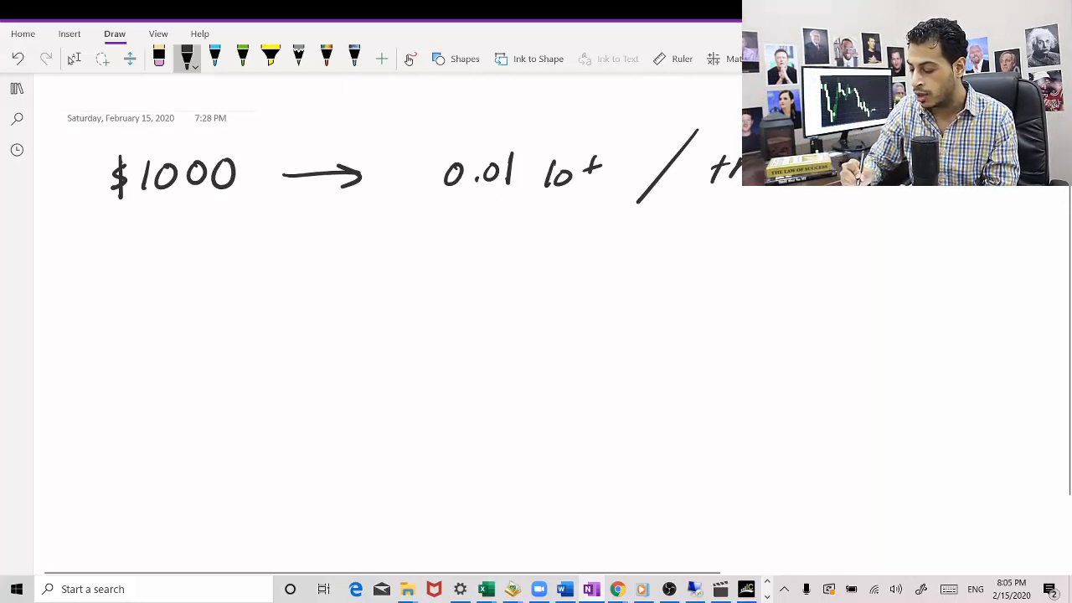
- Draw arrows from $1000 to handwritten '0.1 lot / trade' and '1.0 lot / trade'
{"action": "left_click_drag", "start_coordinate": [301, 214], "coordinate": [427, 255]}
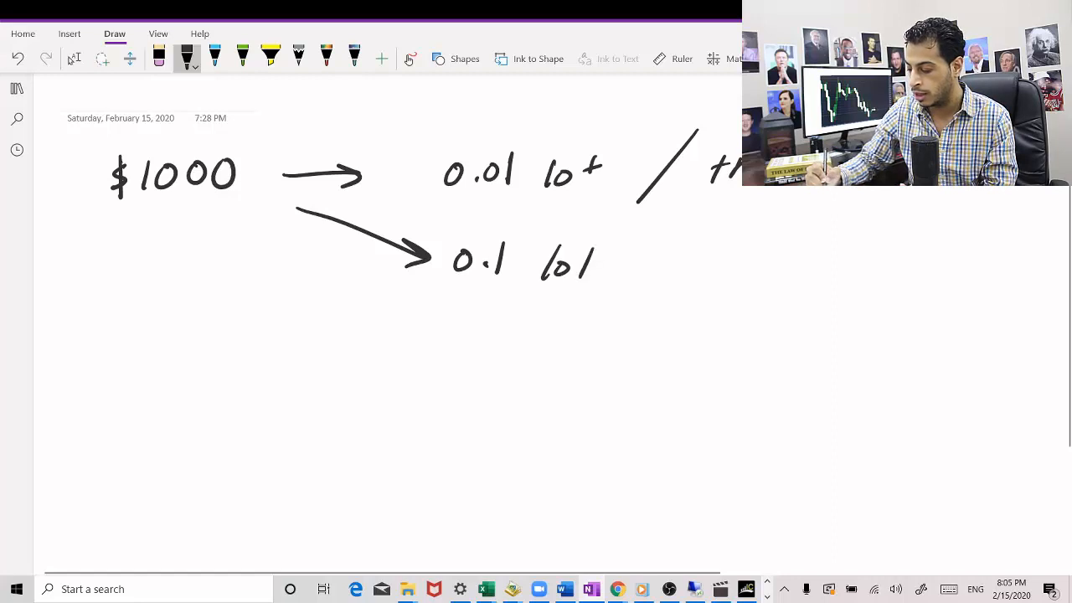
{"action": "left_click_drag", "start_coordinate": [624, 276], "coordinate": [779, 251]}
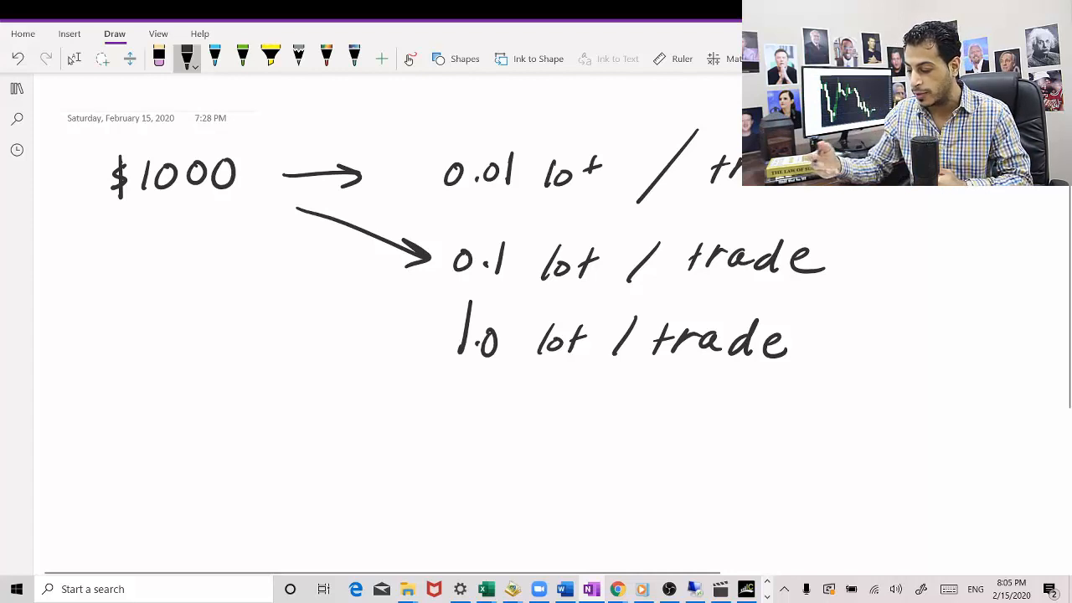
{"action": "left_click_drag", "start_coordinate": [423, 344], "coordinate": [443, 342]}
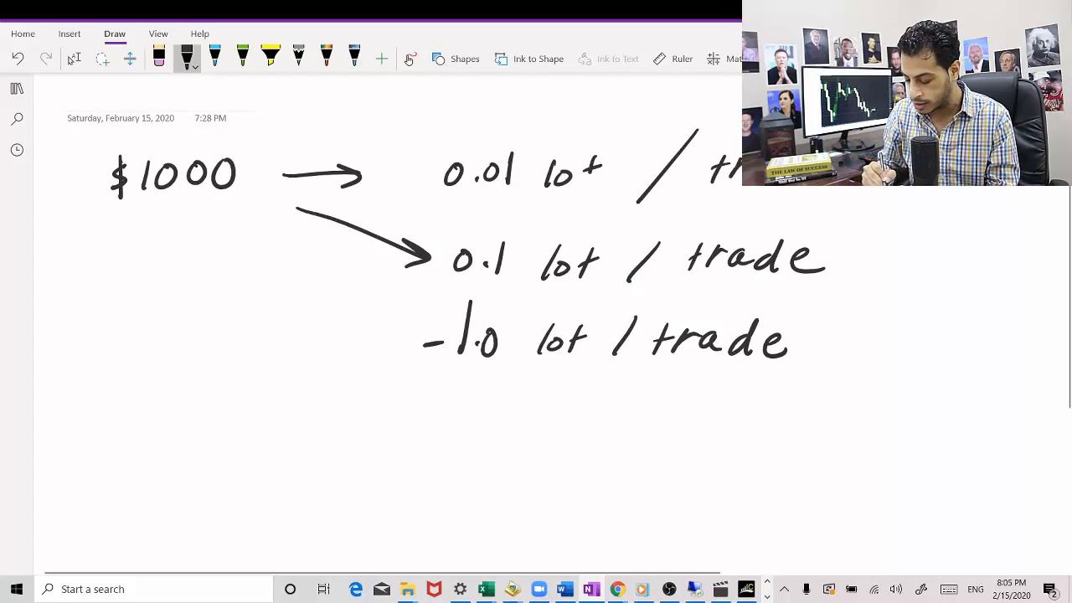
- Sketch a rising curve, clear the lot notes, and draw vertical and horizontal chart axes
{"action": "left_click_drag", "start_coordinate": [111, 494], "coordinate": [270, 420]}
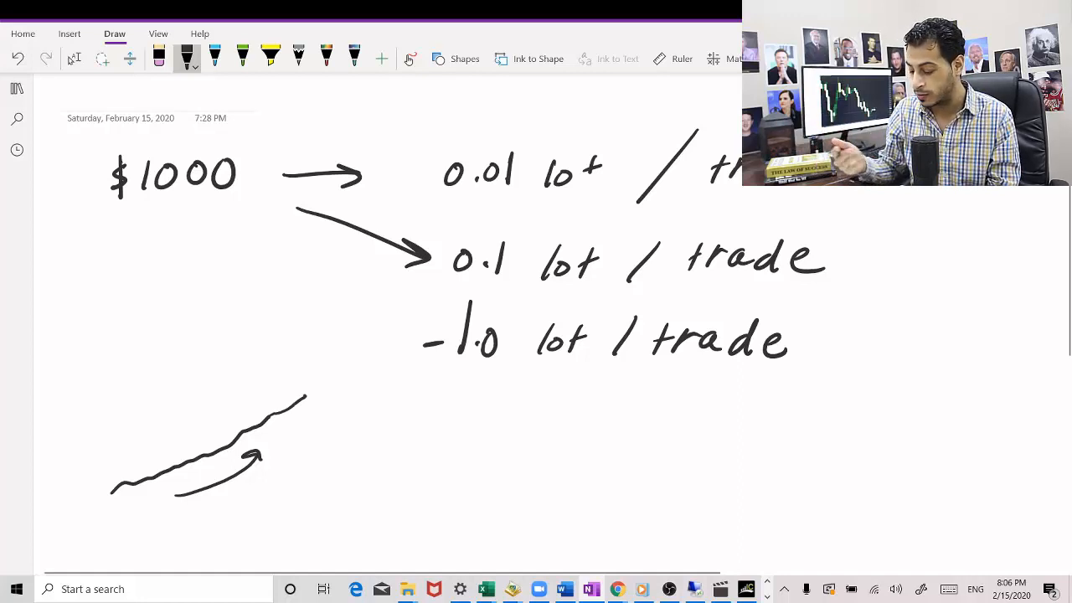
{"action": "left_click_drag", "start_coordinate": [308, 393], "coordinate": [339, 477]}
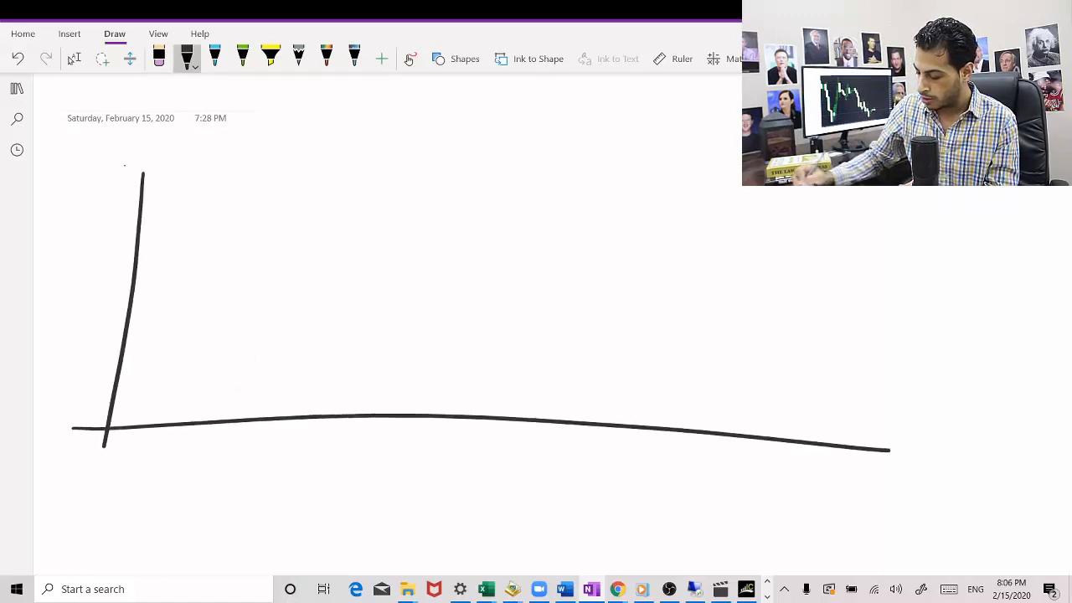
- Label the horizontal axis Jan and Dec at its ends with 2019 between
{"action": "left_click_drag", "start_coordinate": [84, 469], "coordinate": [101, 503]}
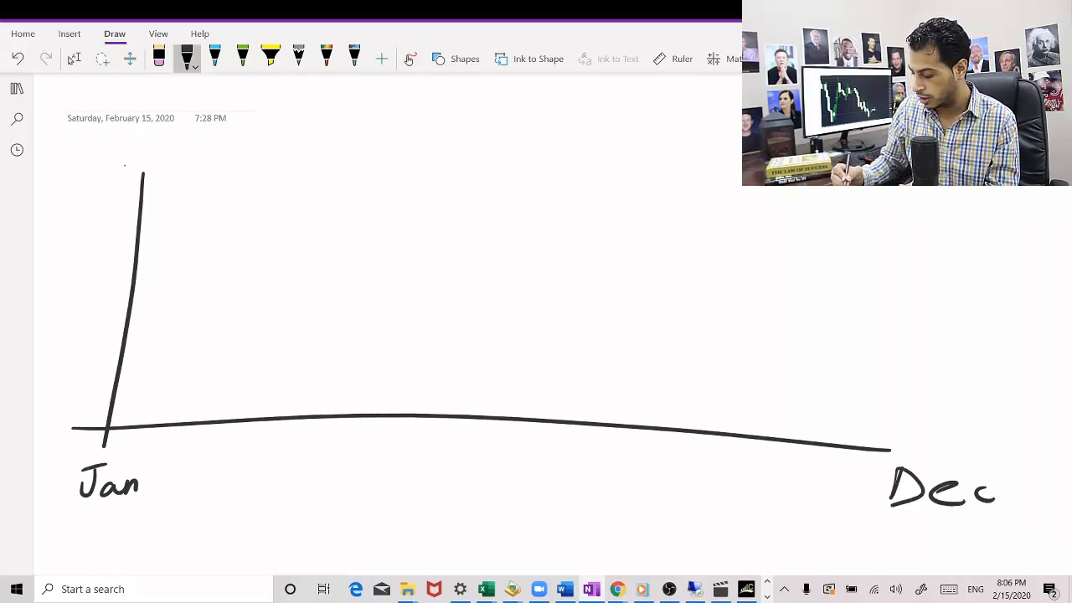
{"action": "left_click_drag", "start_coordinate": [435, 502], "coordinate": [544, 502]}
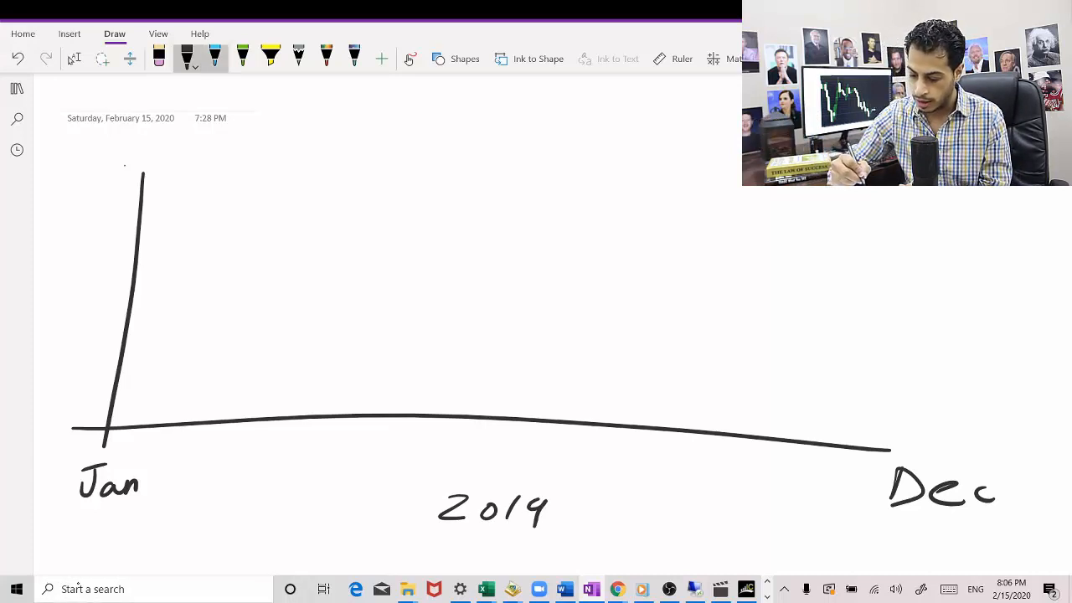
- Switch the pen to blue and draw a wavy equity curve from Jan to near Dec
{"action": "left_click", "coordinate": [187, 69]}
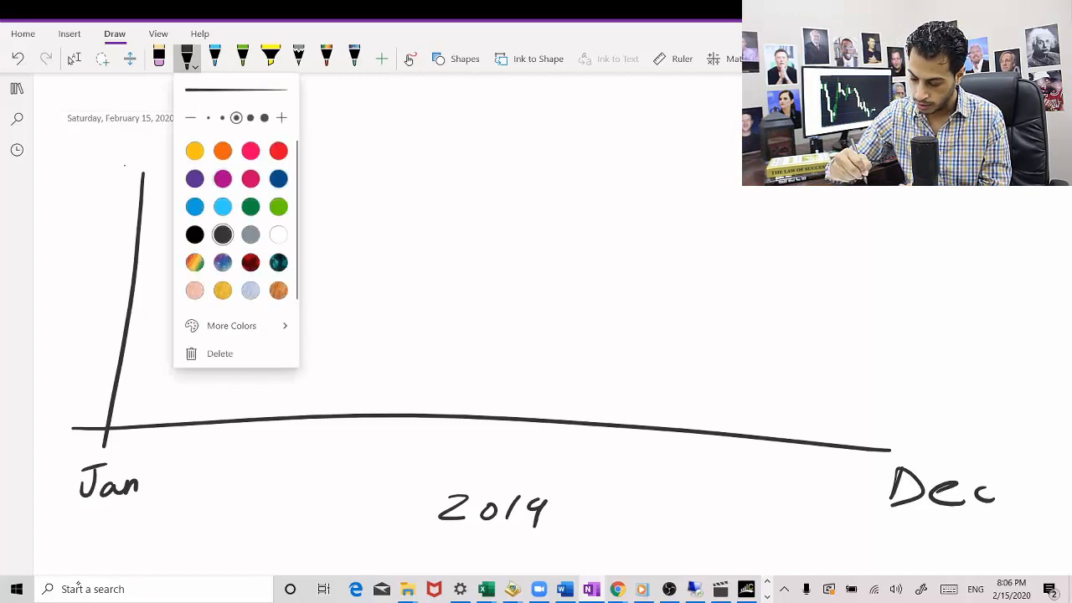
{"action": "left_click", "coordinate": [194, 206]}
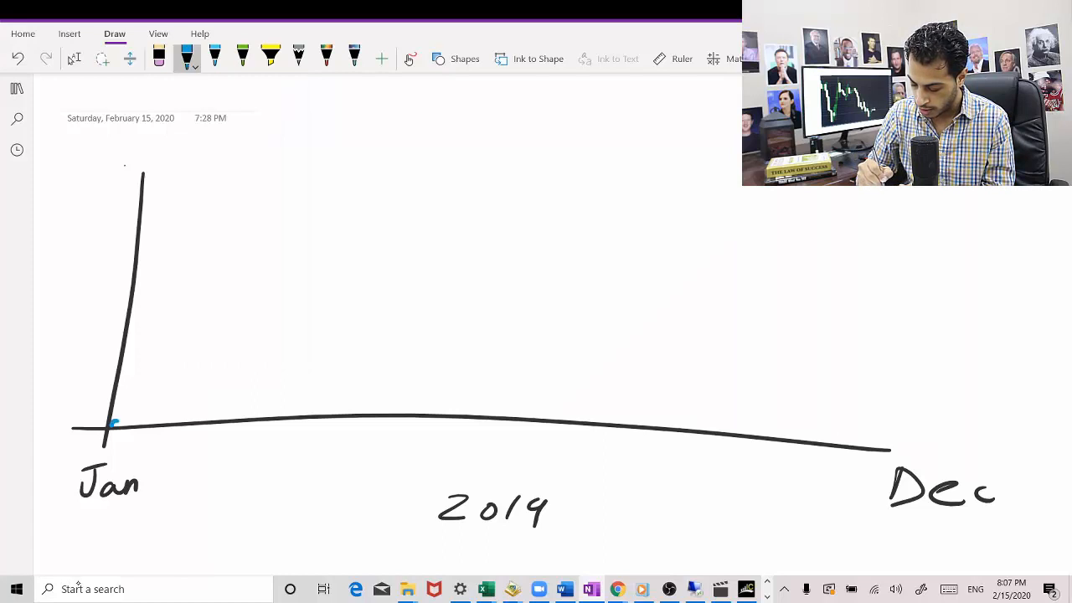
{"action": "left_click_drag", "start_coordinate": [115, 423], "coordinate": [245, 358]}
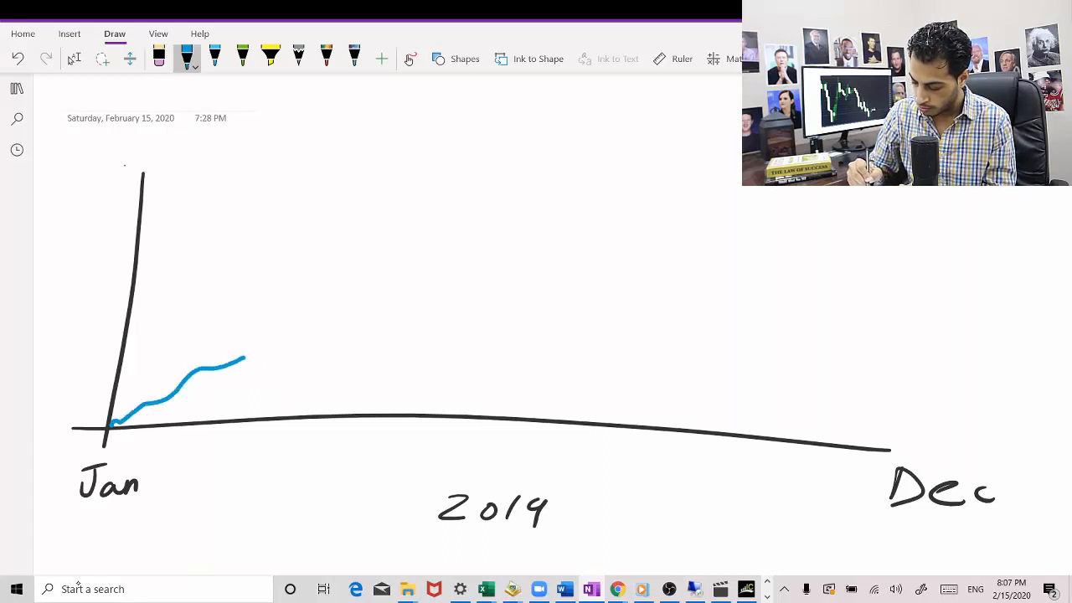
{"action": "left_click_drag", "start_coordinate": [245, 356], "coordinate": [390, 350]}
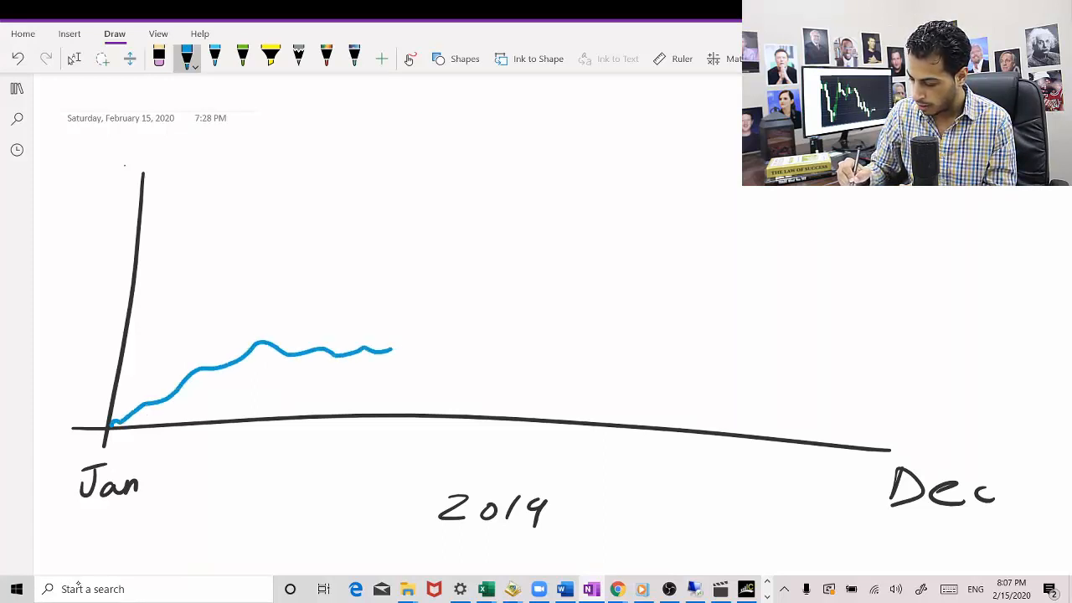
{"action": "left_click_drag", "start_coordinate": [390, 350], "coordinate": [502, 269]}
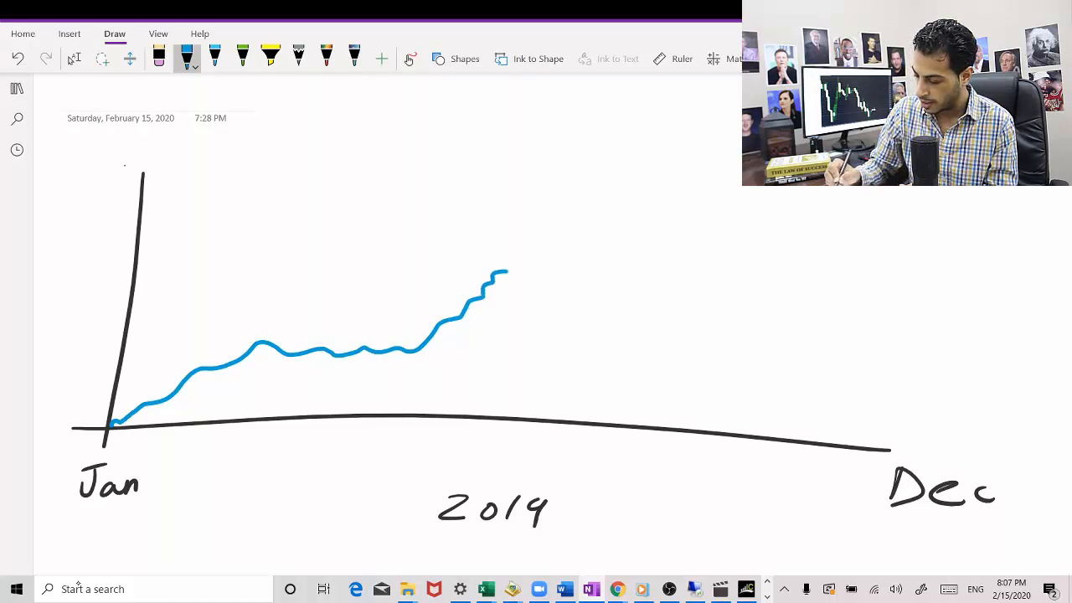
{"action": "left_click_drag", "start_coordinate": [511, 272], "coordinate": [594, 335]}
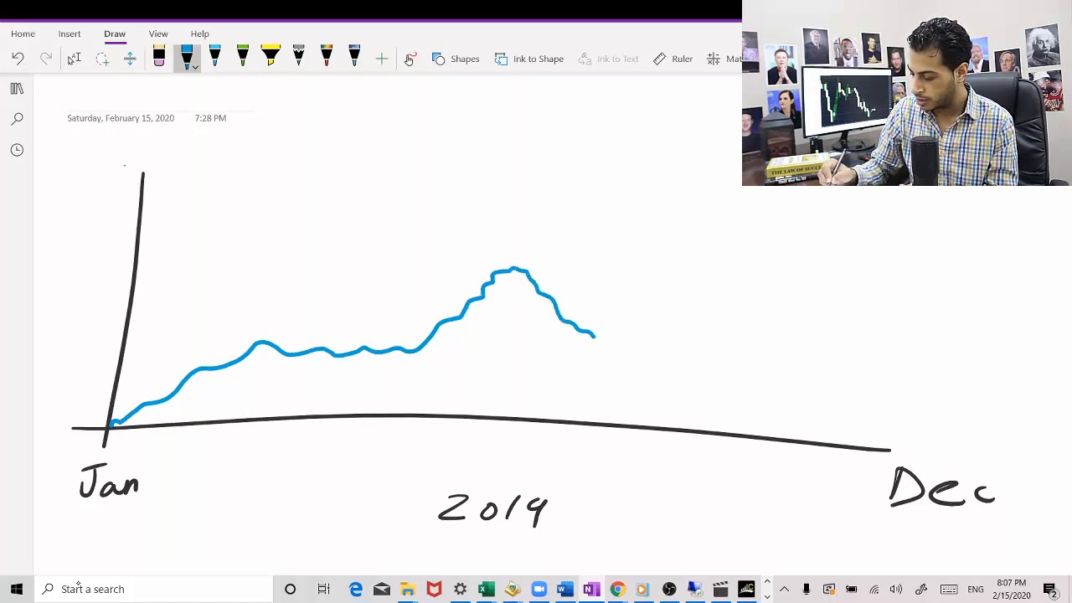
{"action": "left_click_drag", "start_coordinate": [594, 339], "coordinate": [708, 293]}
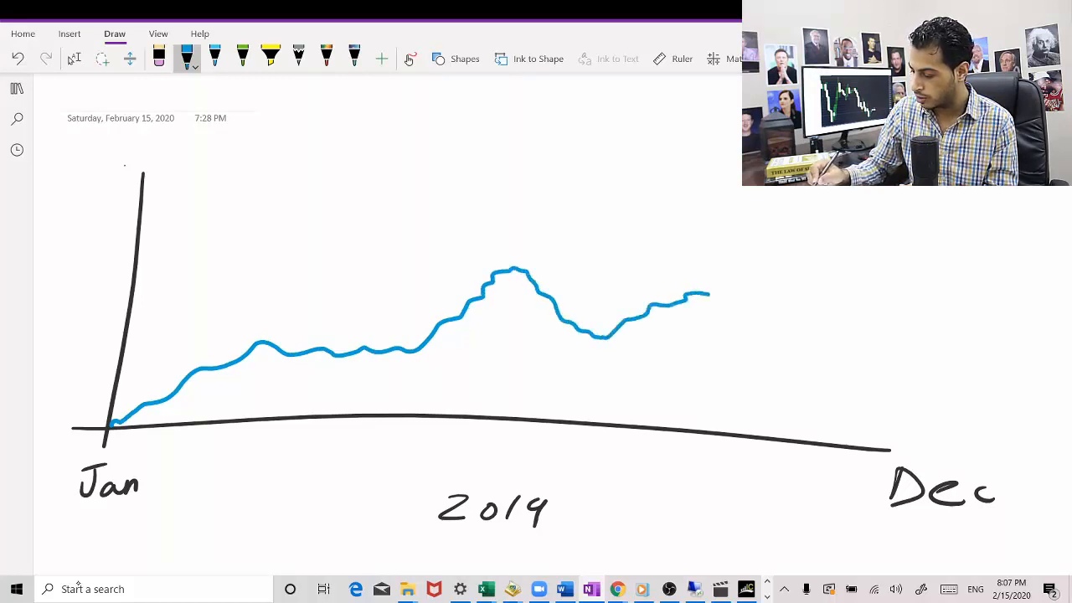
{"action": "left_click_drag", "start_coordinate": [707, 293], "coordinate": [854, 260]}
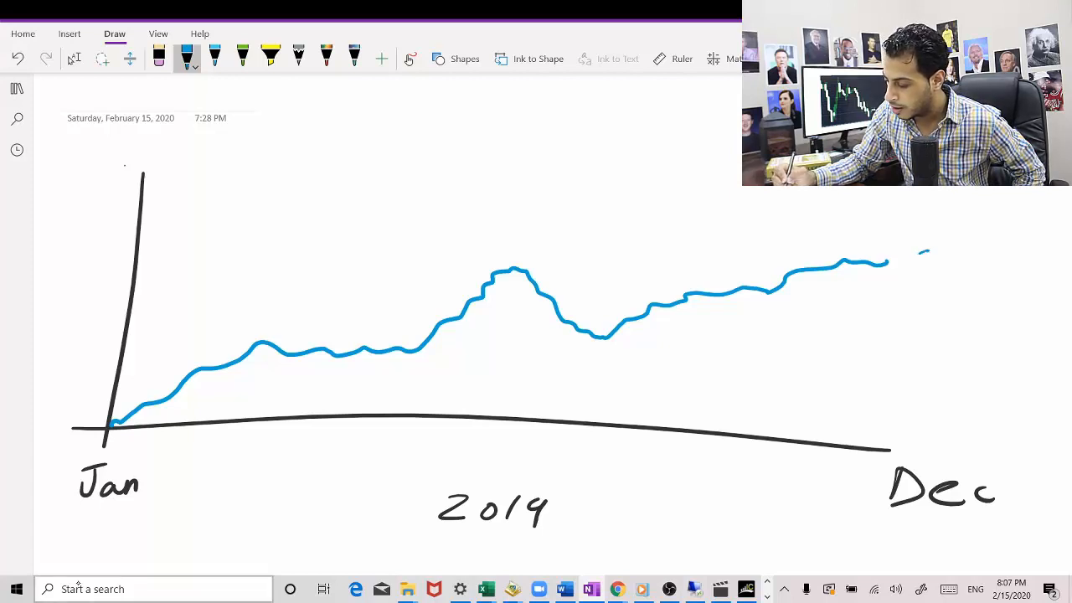
{"action": "left_click_drag", "start_coordinate": [917, 250], "coordinate": [919, 272]}
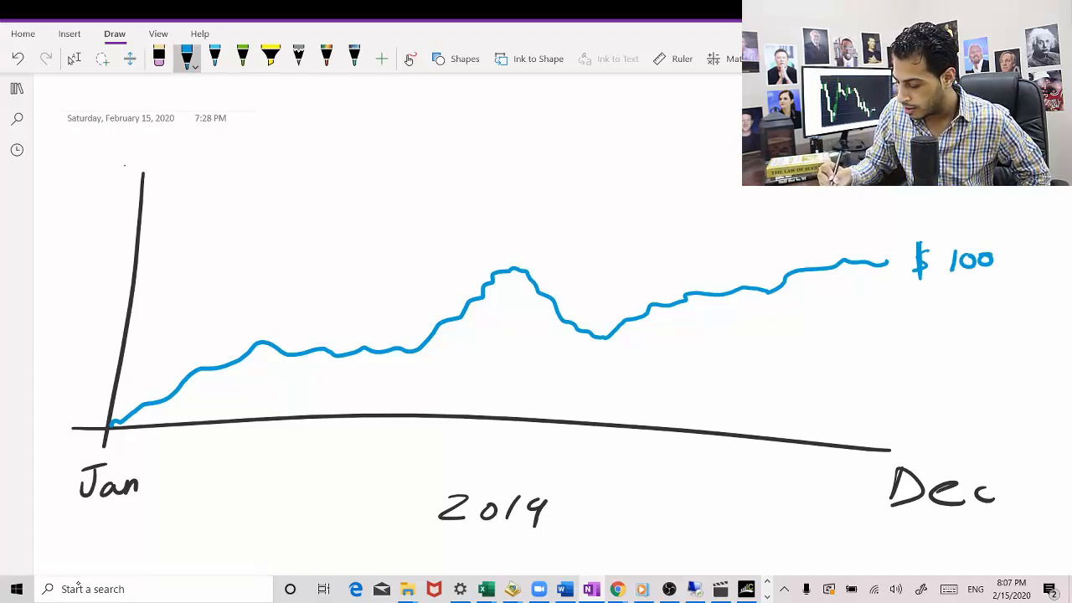
- Write $100 at the blue curve's end and add a -$20 down arrow at its peak
{"action": "left_click_drag", "start_coordinate": [526, 285], "coordinate": [526, 335]}
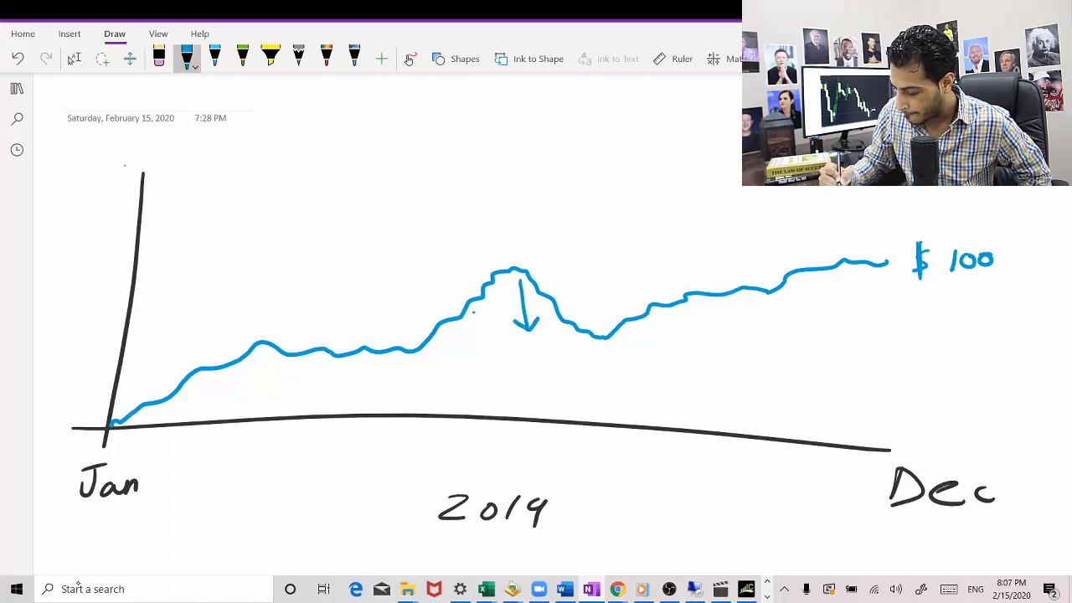
{"action": "left_click_drag", "start_coordinate": [469, 310], "coordinate": [510, 310]}
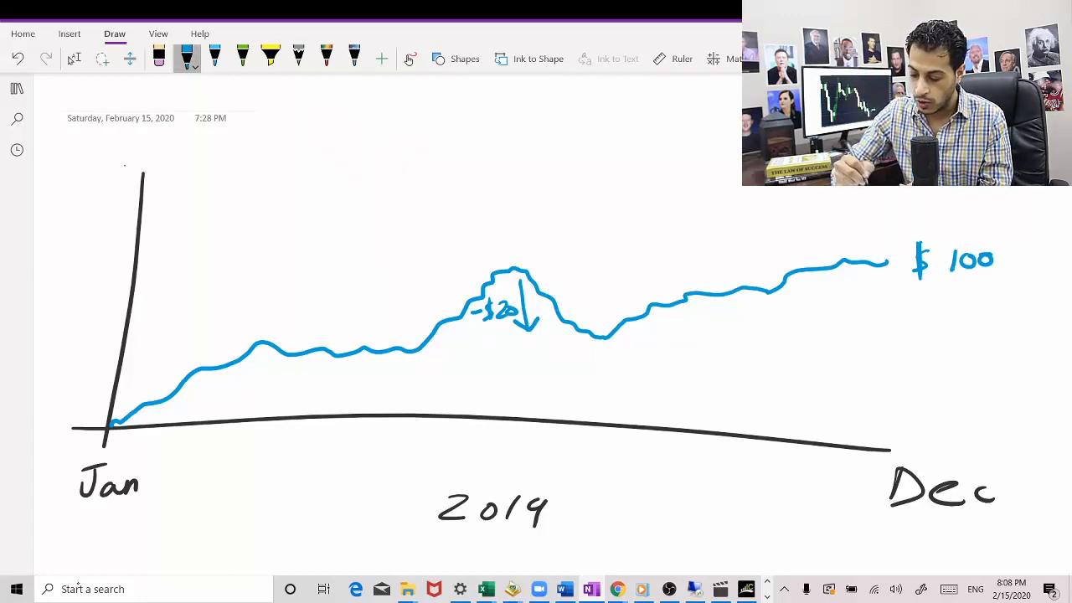
- Switch the pen to purple and draw a lower equity curve from Jan toward Dec
{"action": "left_click", "coordinate": [186, 65]}
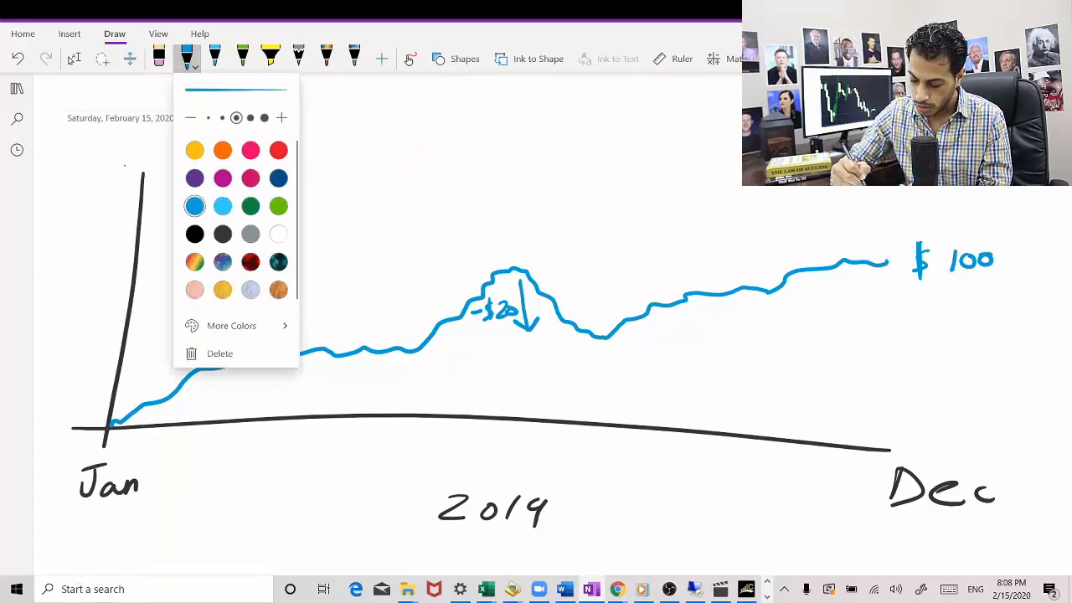
{"action": "left_click", "coordinate": [222, 178]}
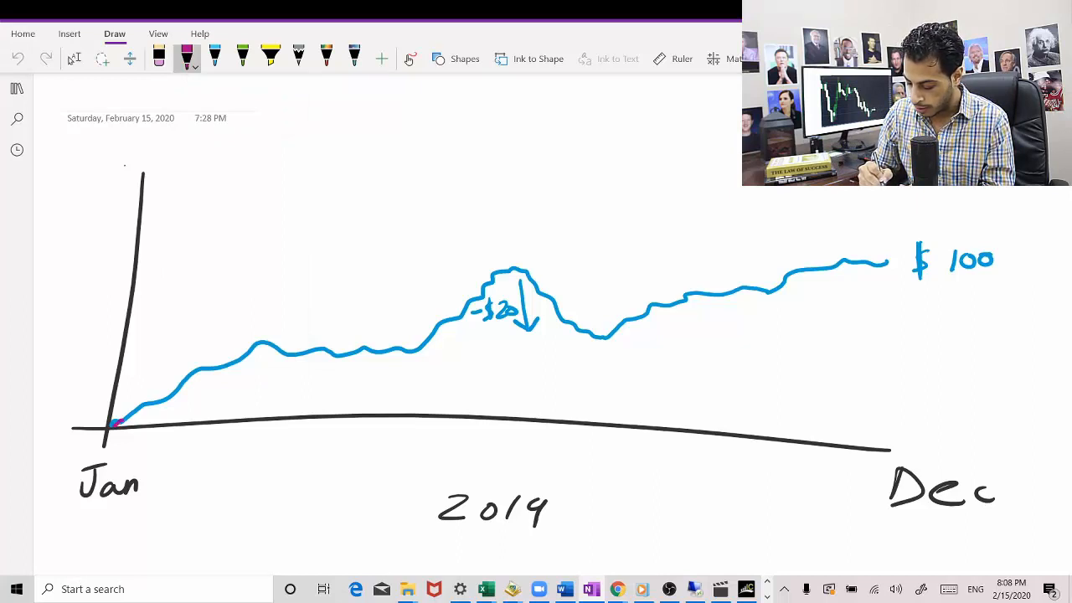
{"action": "left_click_drag", "start_coordinate": [126, 423], "coordinate": [191, 410]}
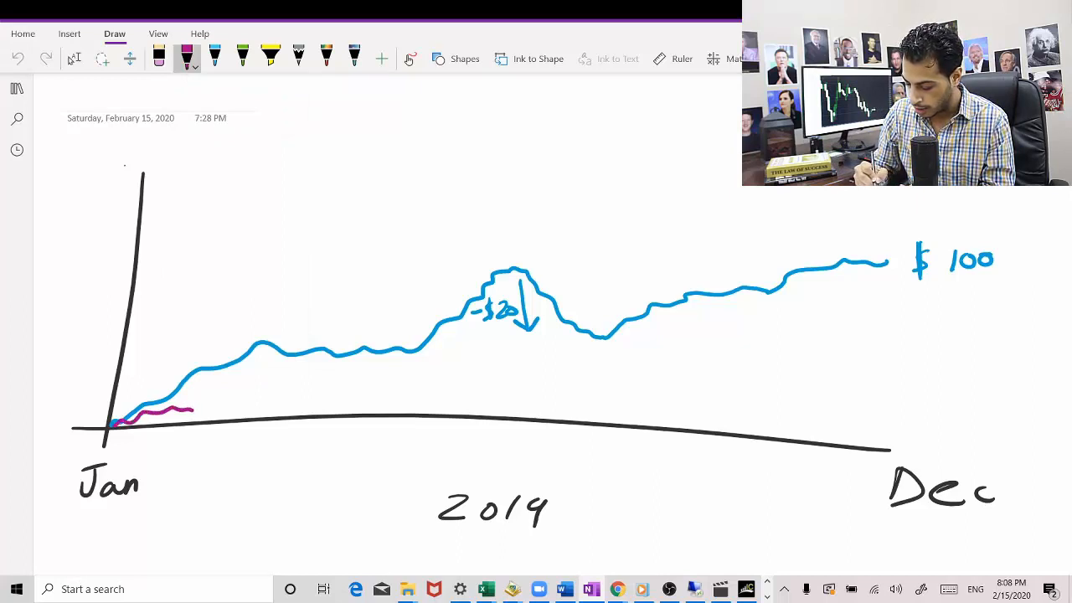
{"action": "left_click_drag", "start_coordinate": [191, 409], "coordinate": [284, 402]}
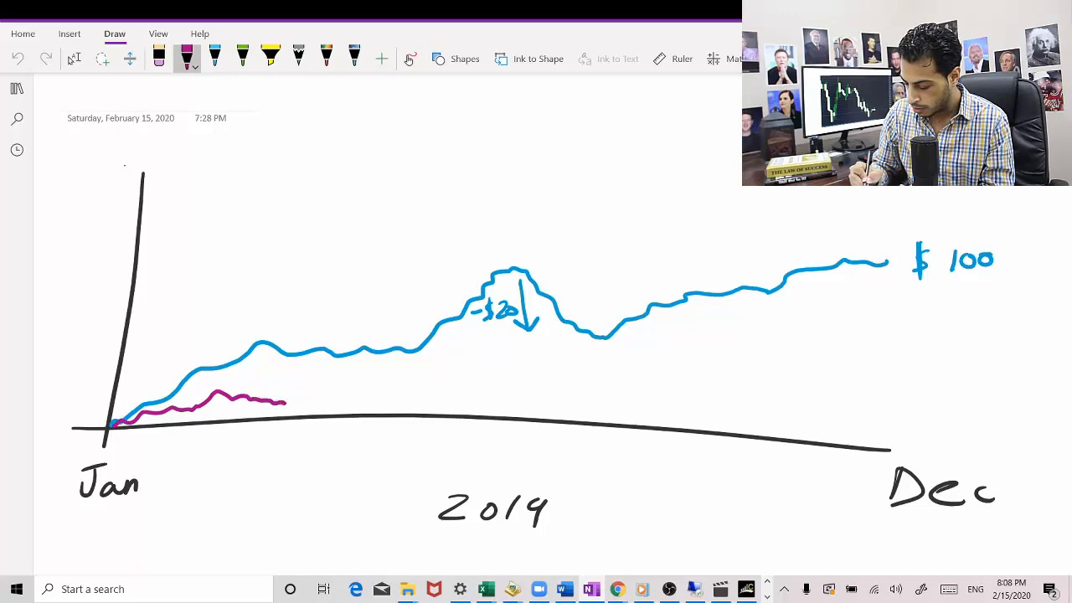
{"action": "left_click_drag", "start_coordinate": [284, 401], "coordinate": [368, 395]}
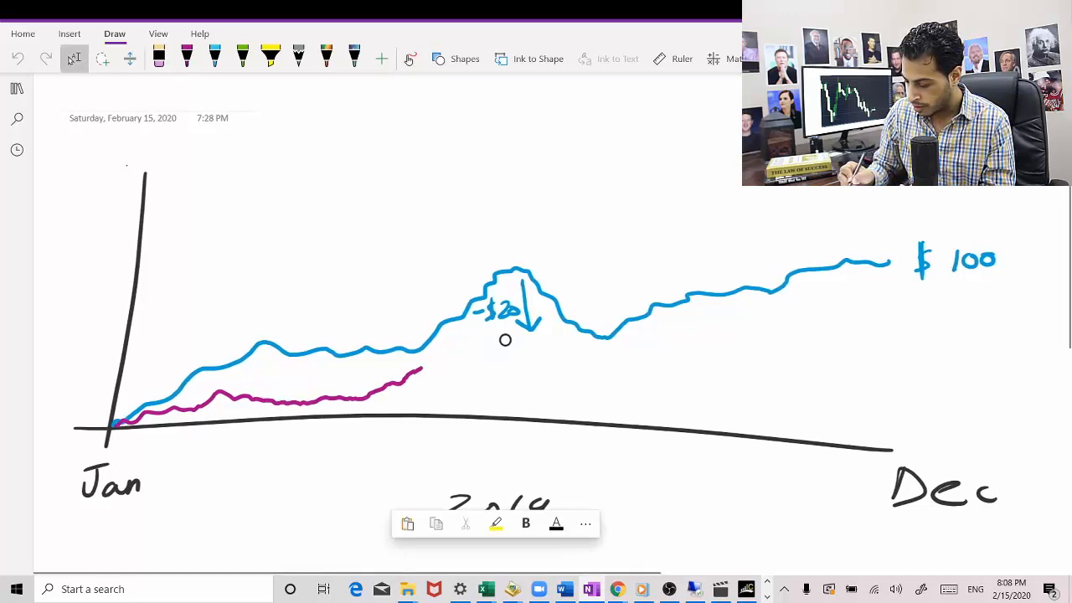
{"action": "left_click_drag", "start_coordinate": [423, 375], "coordinate": [486, 385]}
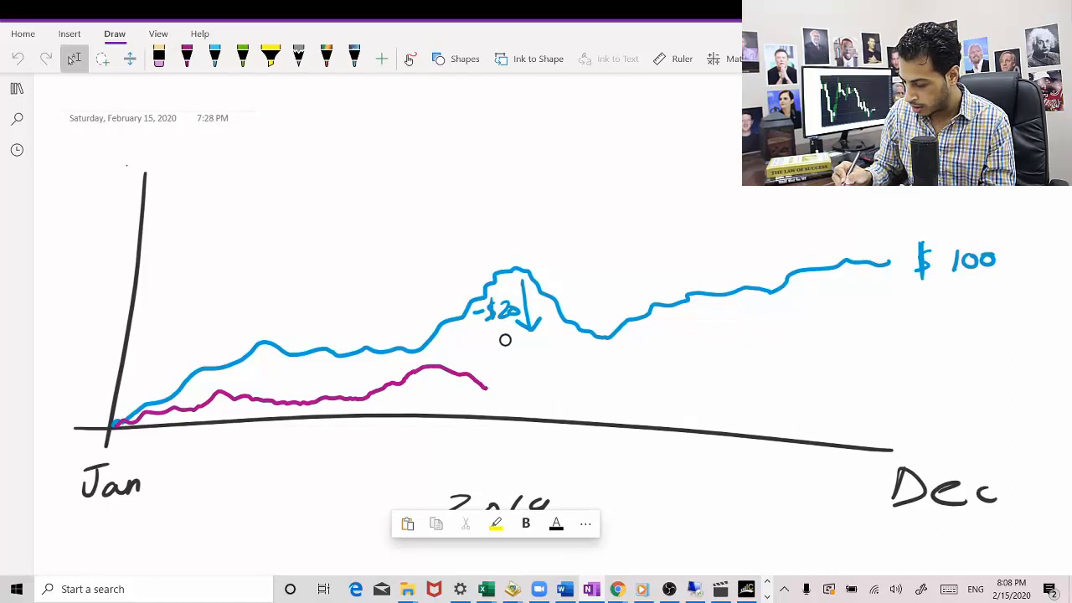
{"action": "left_click_drag", "start_coordinate": [486, 385], "coordinate": [553, 392]}
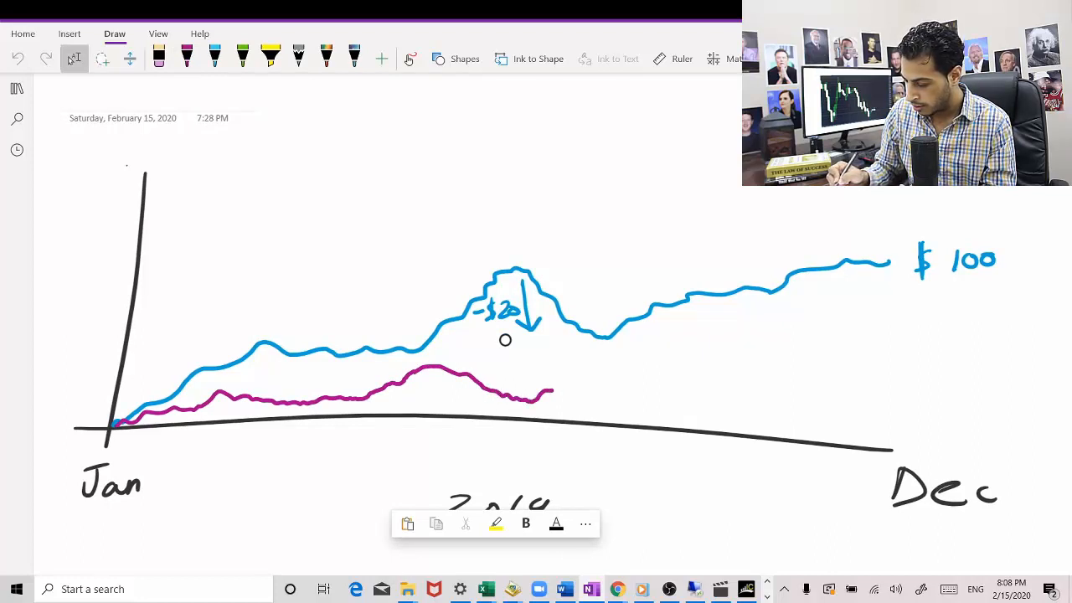
{"action": "left_click_drag", "start_coordinate": [552, 397], "coordinate": [624, 350]}
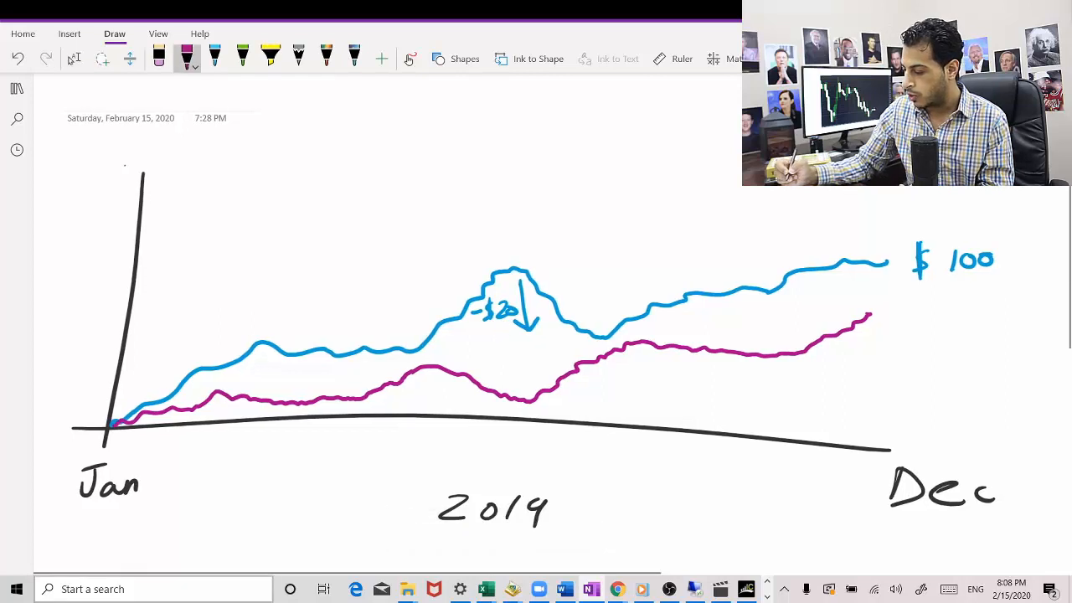
- Label the purple curve's end $75 and mark its -$10 drop
{"action": "left_click_drag", "start_coordinate": [891, 301], "coordinate": [900, 327]}
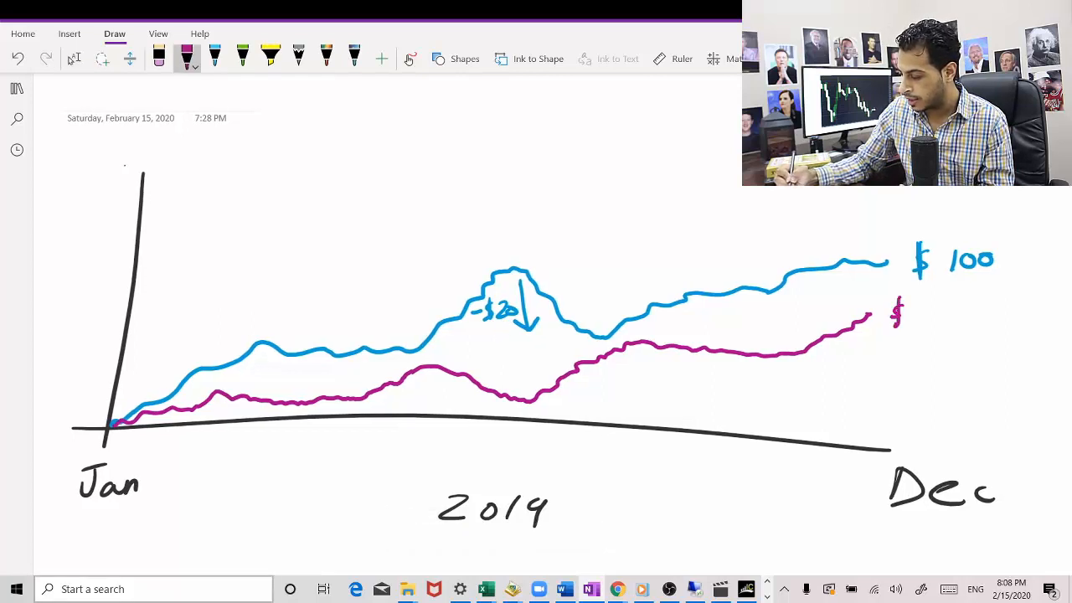
{"action": "left_click_drag", "start_coordinate": [912, 310], "coordinate": [963, 314]}
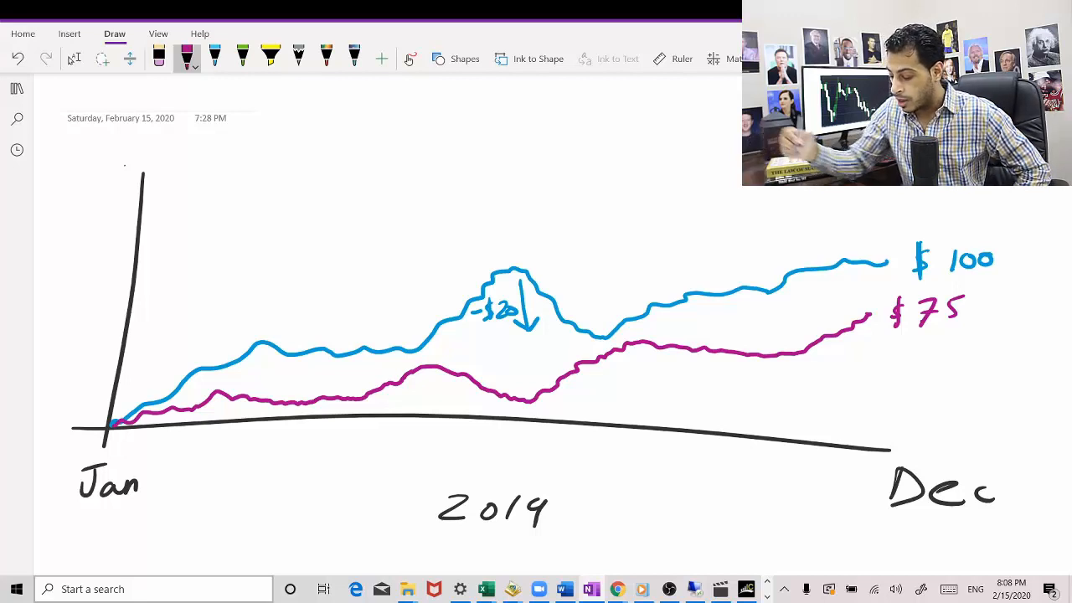
{"action": "left_click_drag", "start_coordinate": [433, 366], "coordinate": [433, 387]}
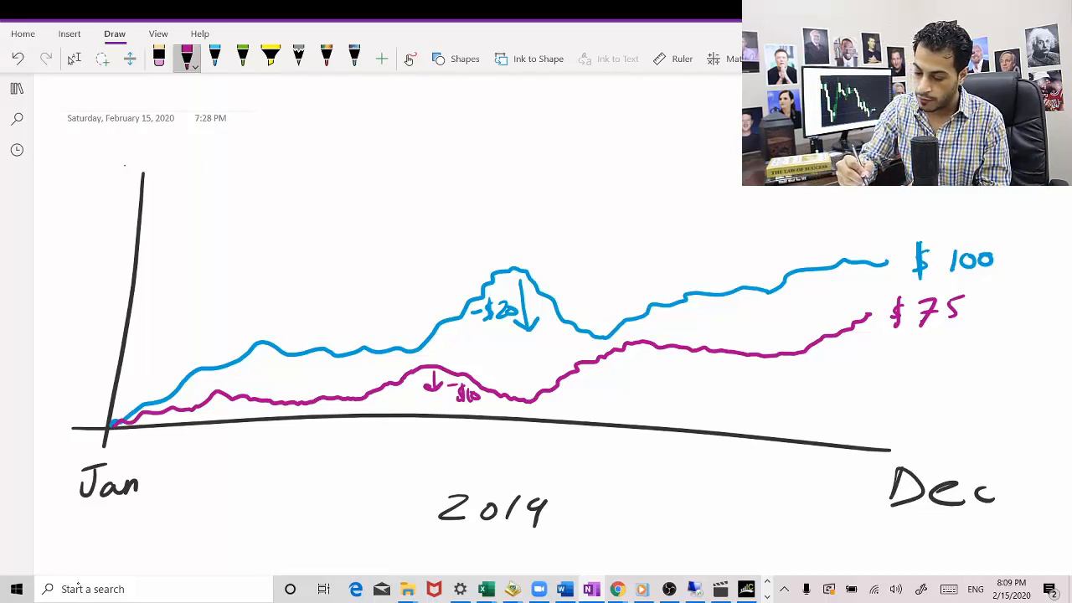
- In black ink, circle $100, write '= $175' at right, and write 1000 at the origin
{"action": "left_click", "coordinate": [187, 65]}
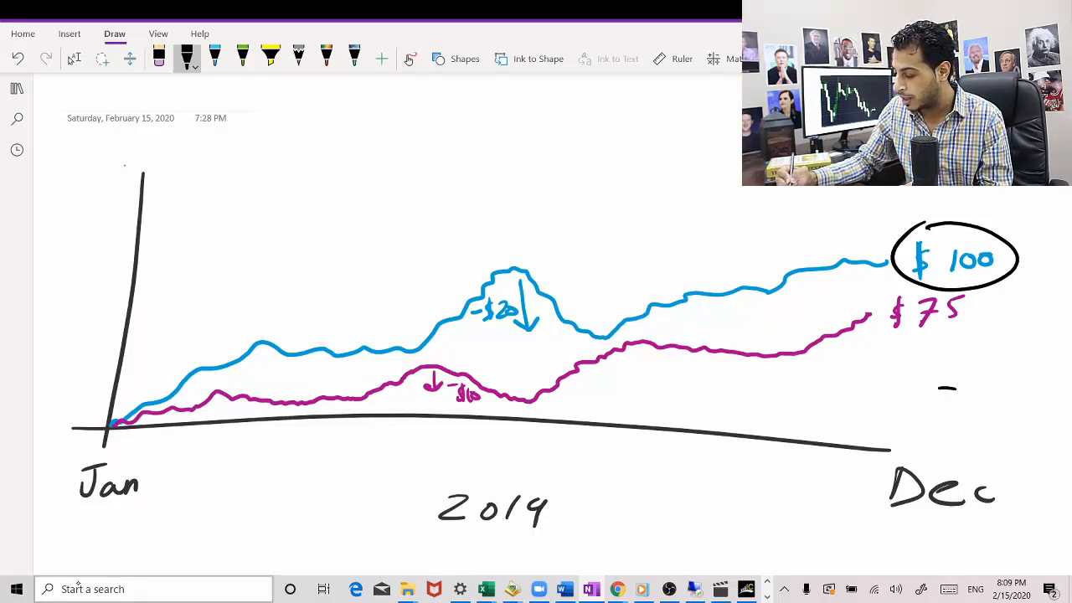
{"action": "left_click_drag", "start_coordinate": [934, 394], "coordinate": [1034, 402]}
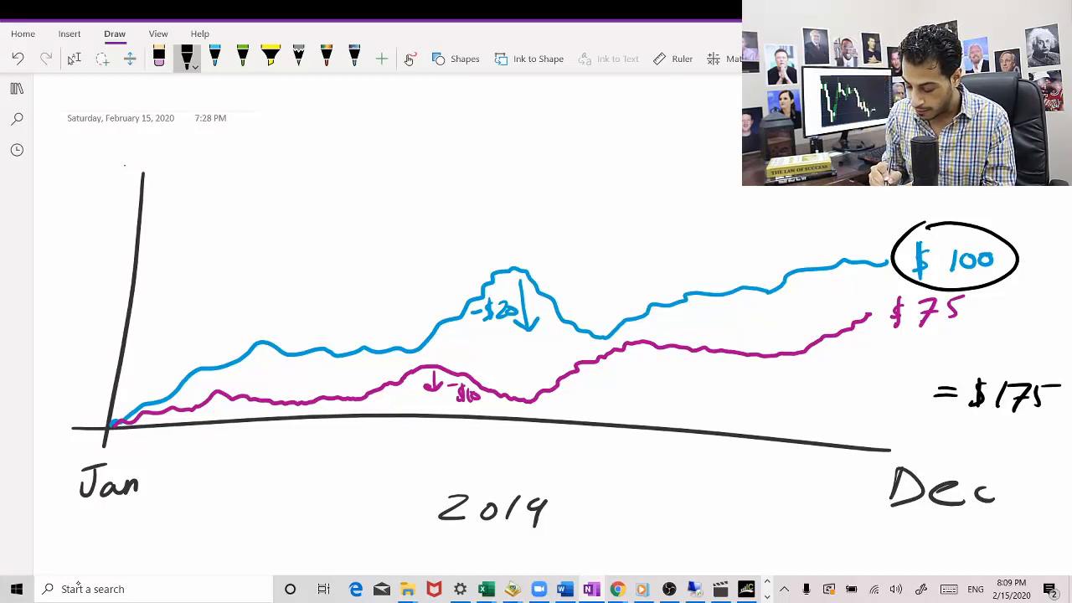
{"action": "type", "text": "1000"}
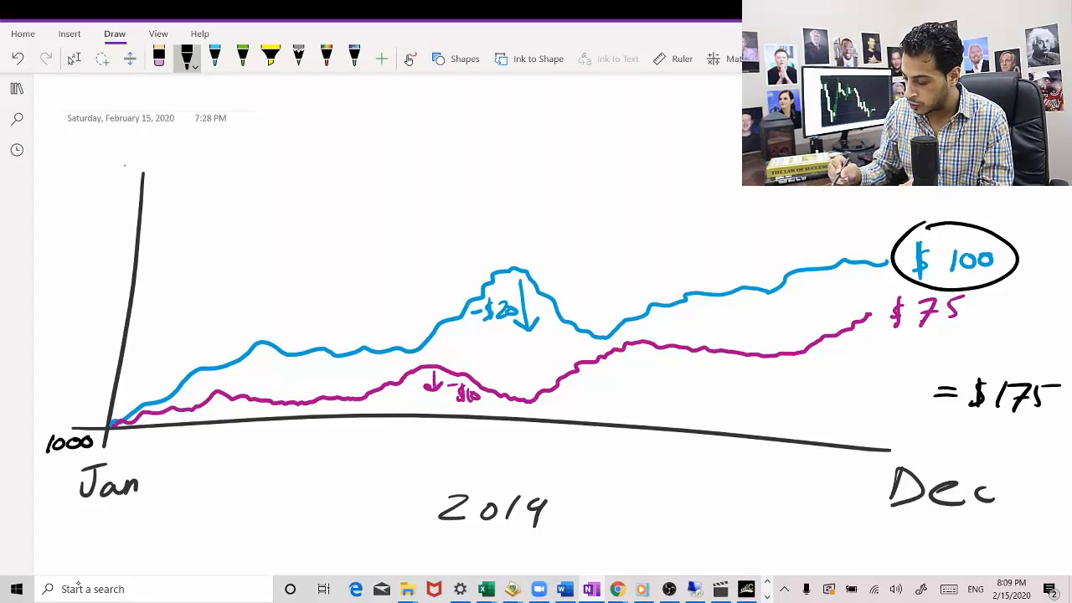
- Trace and circle the blue drawdown in black and write maxDD = -$20 and Return = 175
{"action": "left_click_drag", "start_coordinate": [530, 272], "coordinate": [578, 327]}
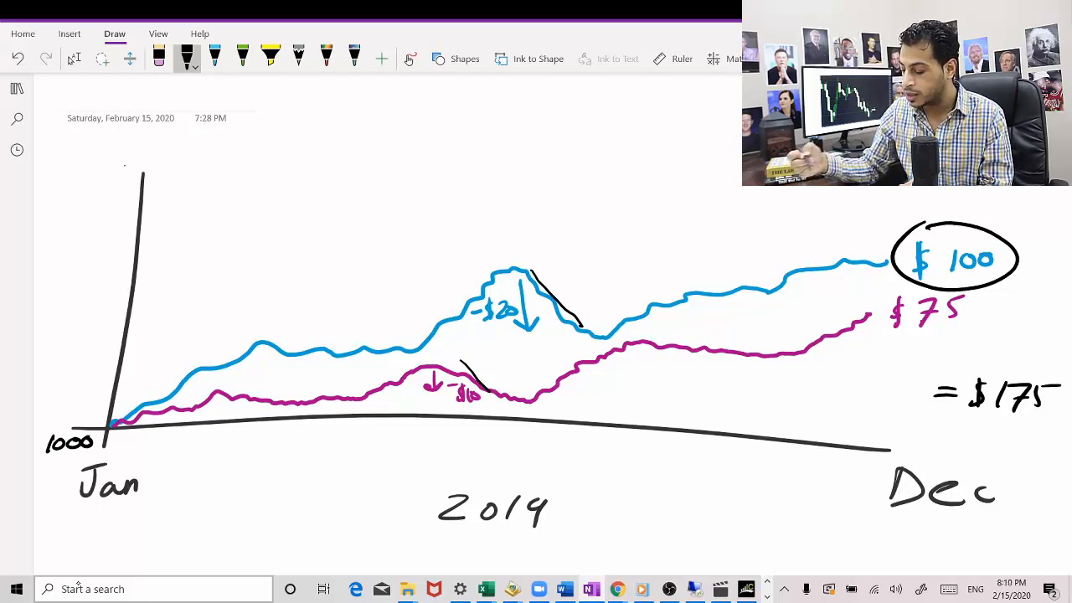
{"action": "left_click_drag", "start_coordinate": [536, 272], "coordinate": [599, 335]}
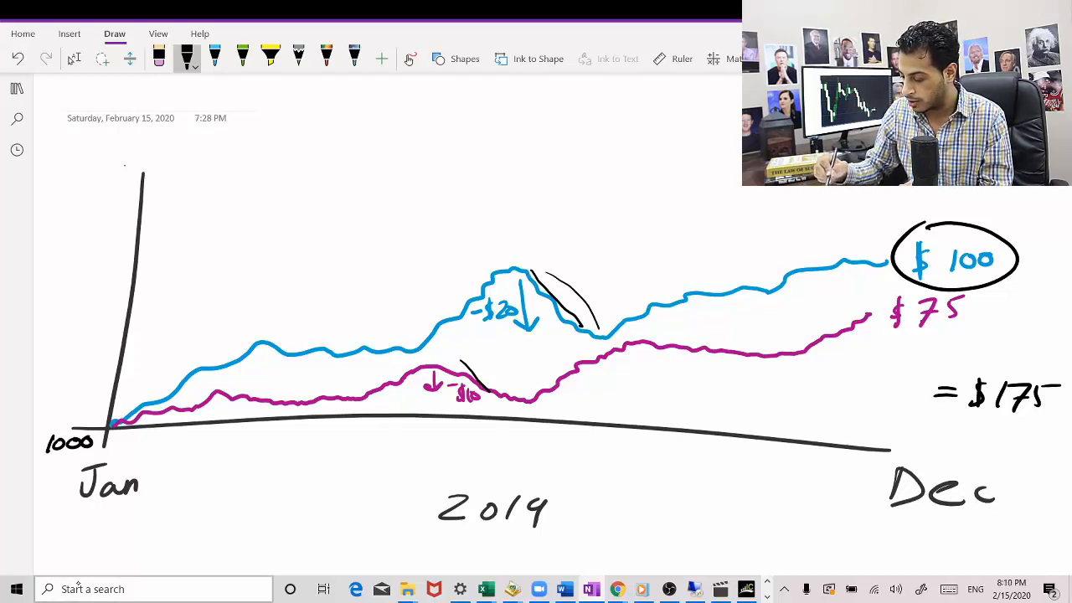
{"action": "left_click_drag", "start_coordinate": [502, 277], "coordinate": [586, 344]}
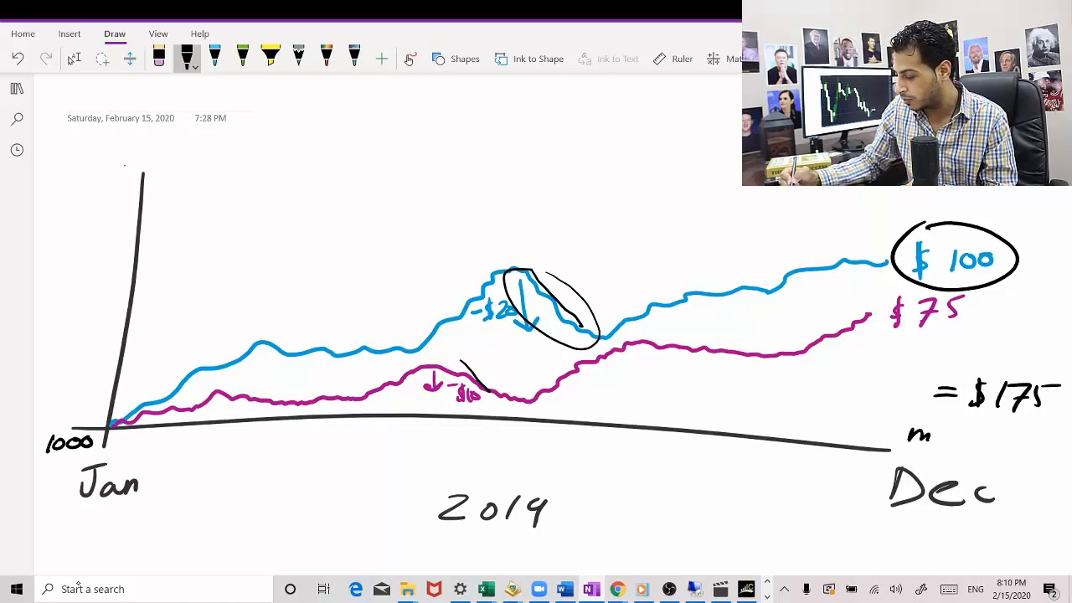
{"action": "type", "text": "maxDD"}
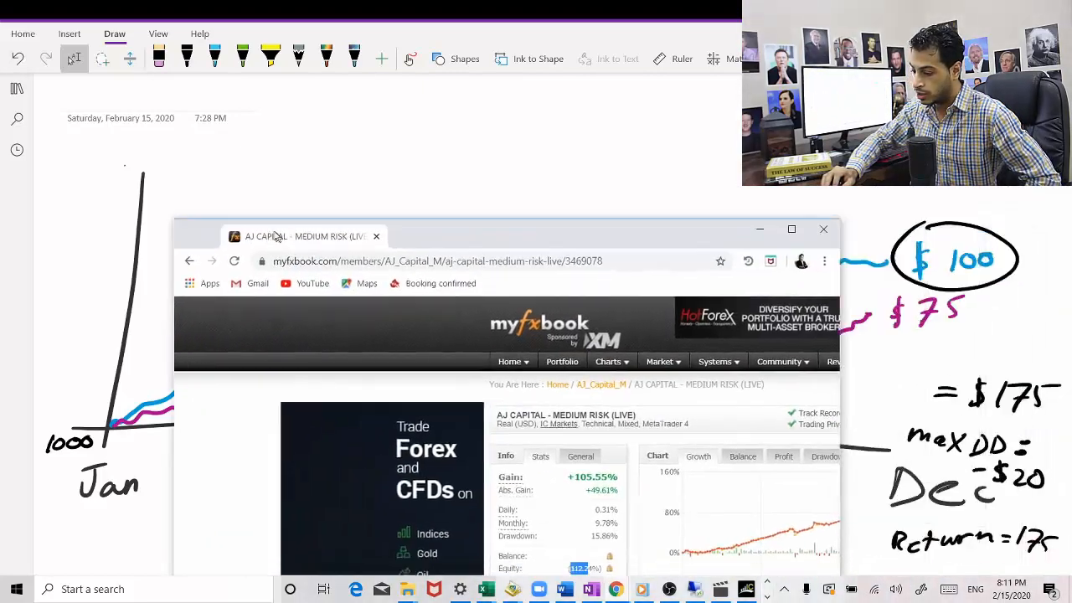
- Maximize Myfxbook, open the AJ_Capital_M profile, and scroll down to its Systems table
{"action": "left_click", "coordinate": [790, 229]}
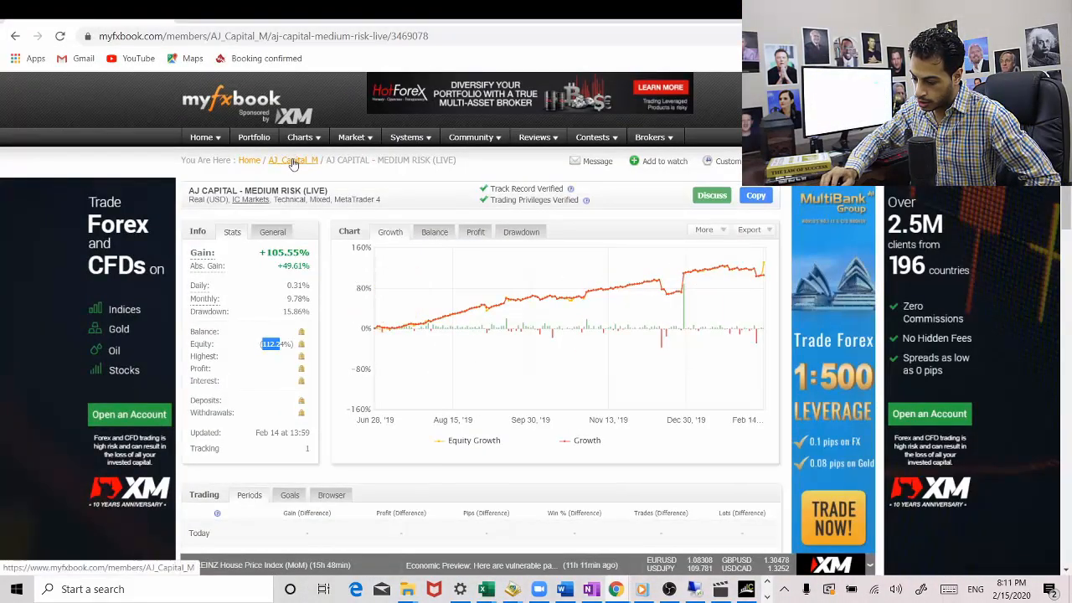
{"action": "left_click", "coordinate": [293, 160]}
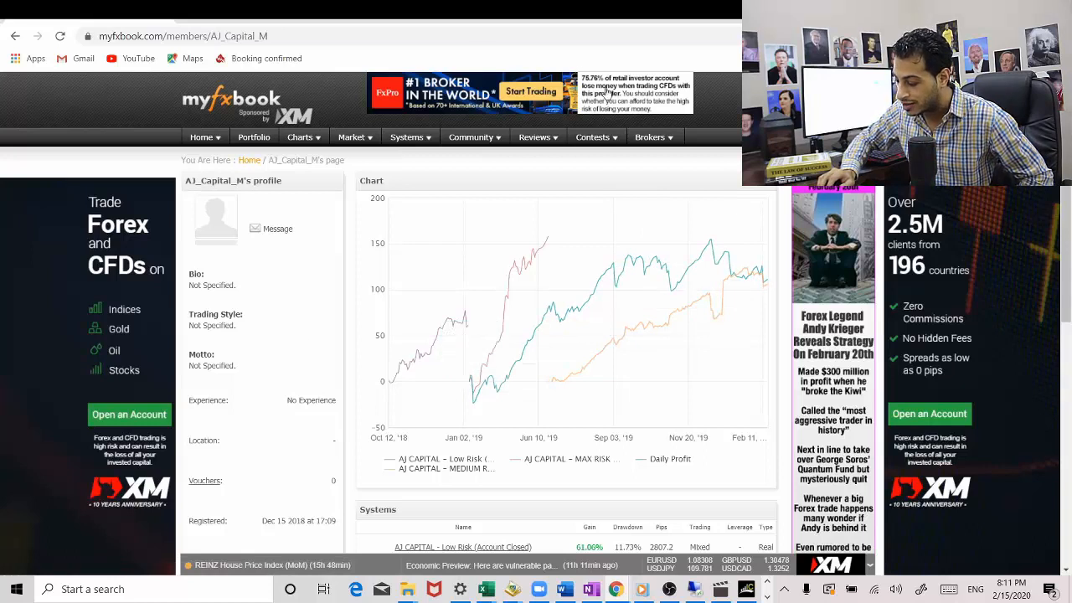
{"action": "mouse_move", "coordinate": [550, 308]}
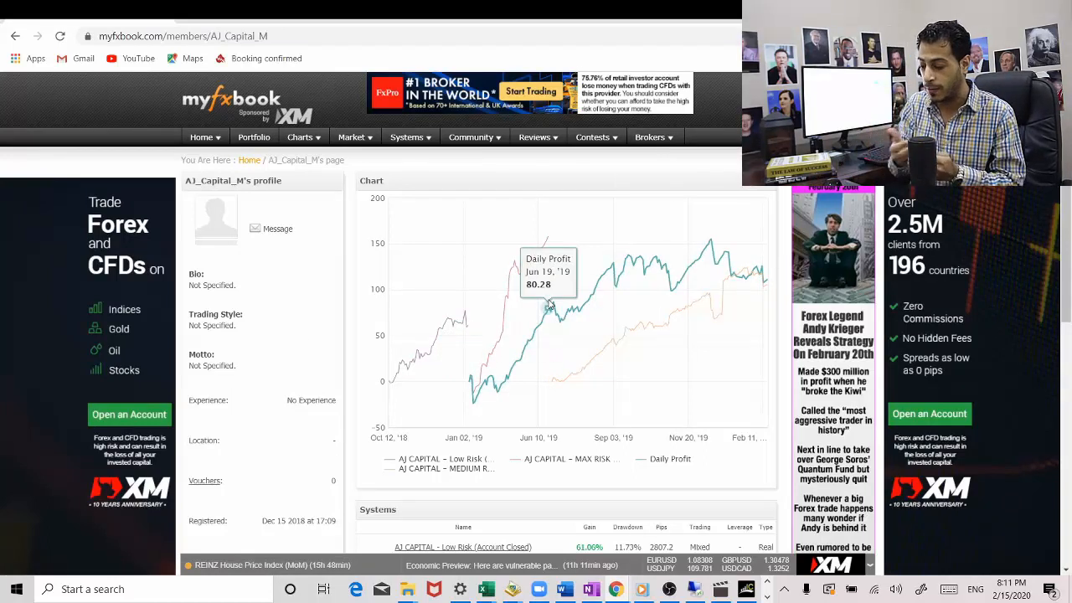
{"action": "scroll", "scroll_direction": "down", "scroll_amount": 3}
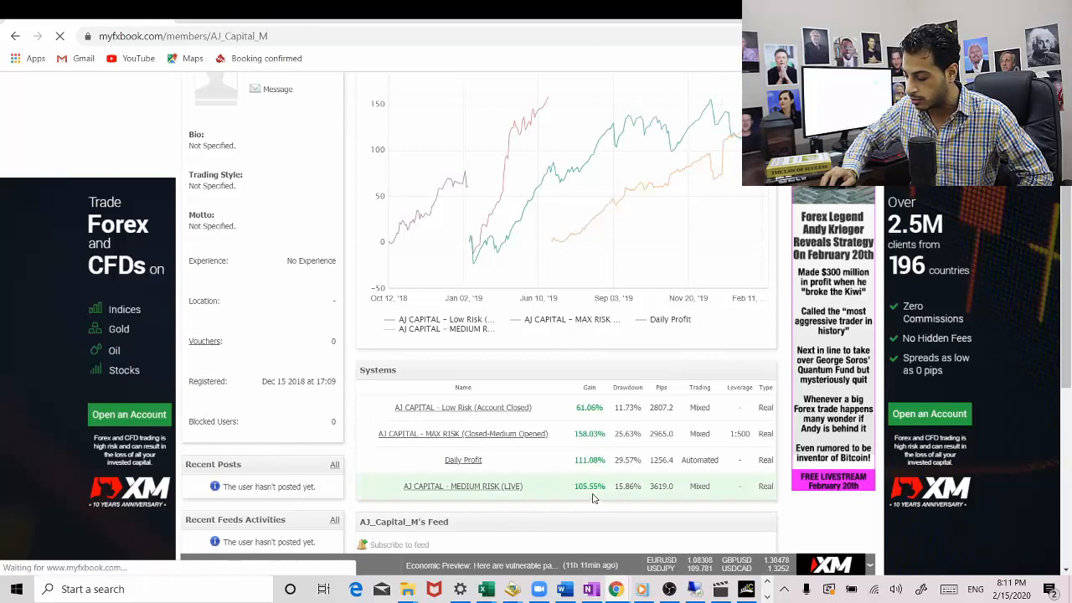
- Open the AJ CAPITAL - MEDIUM RISK (LIVE) system page and highlight its 112.24% equity figure
{"action": "left_click", "coordinate": [463, 485]}
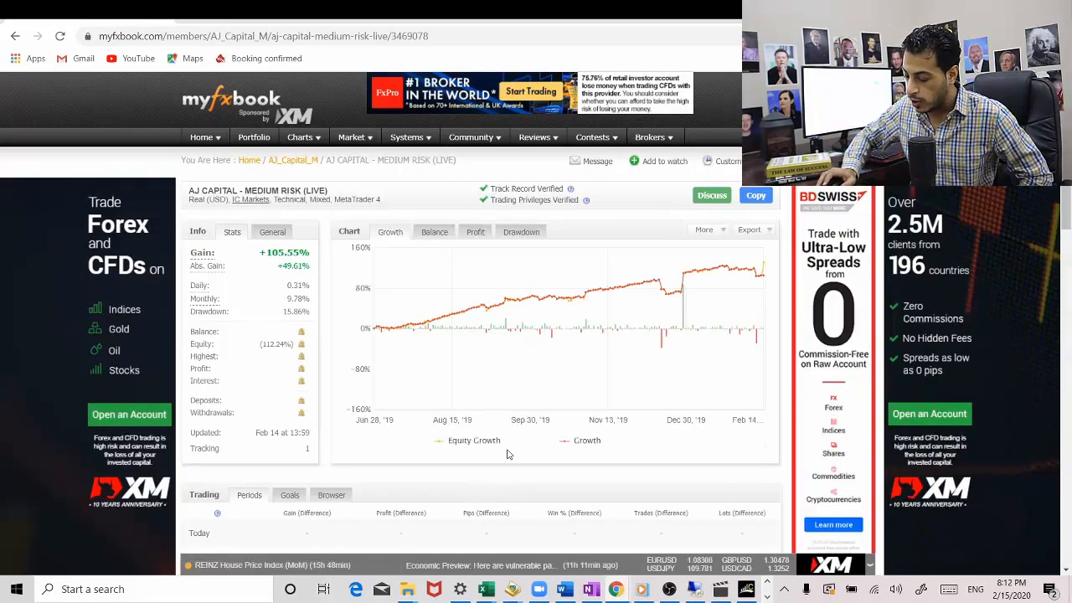
{"action": "mouse_move", "coordinate": [758, 277]}
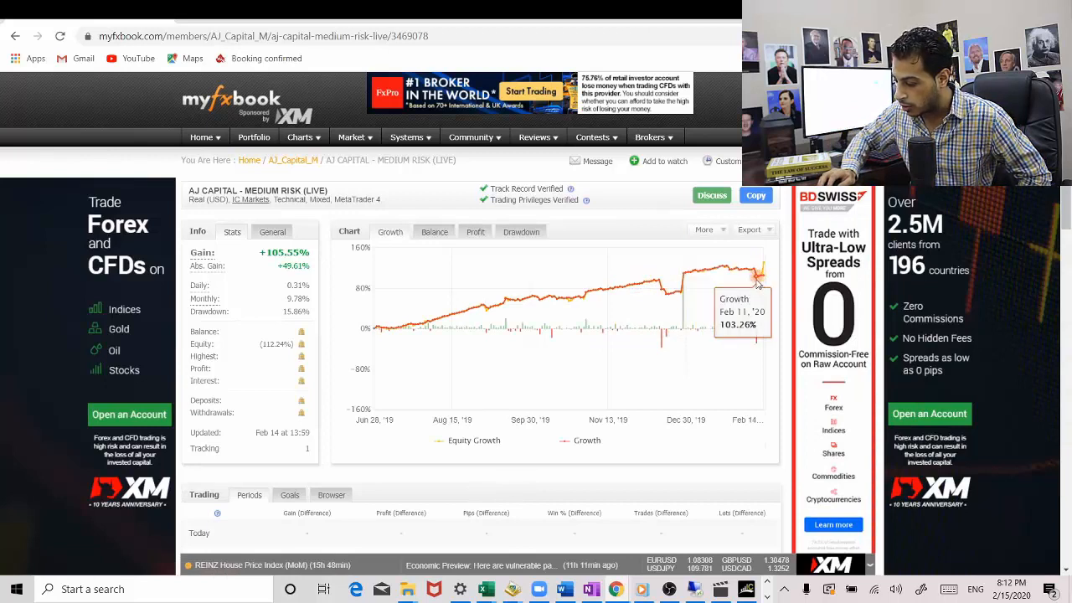
{"action": "mouse_move", "coordinate": [749, 272]}
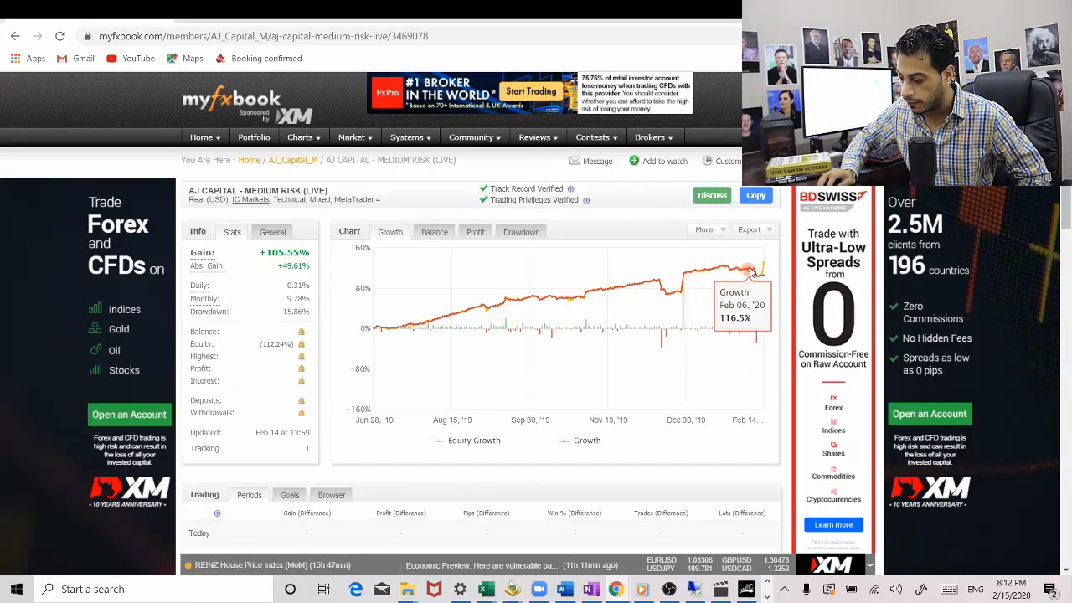
{"action": "mouse_move", "coordinate": [753, 273]}
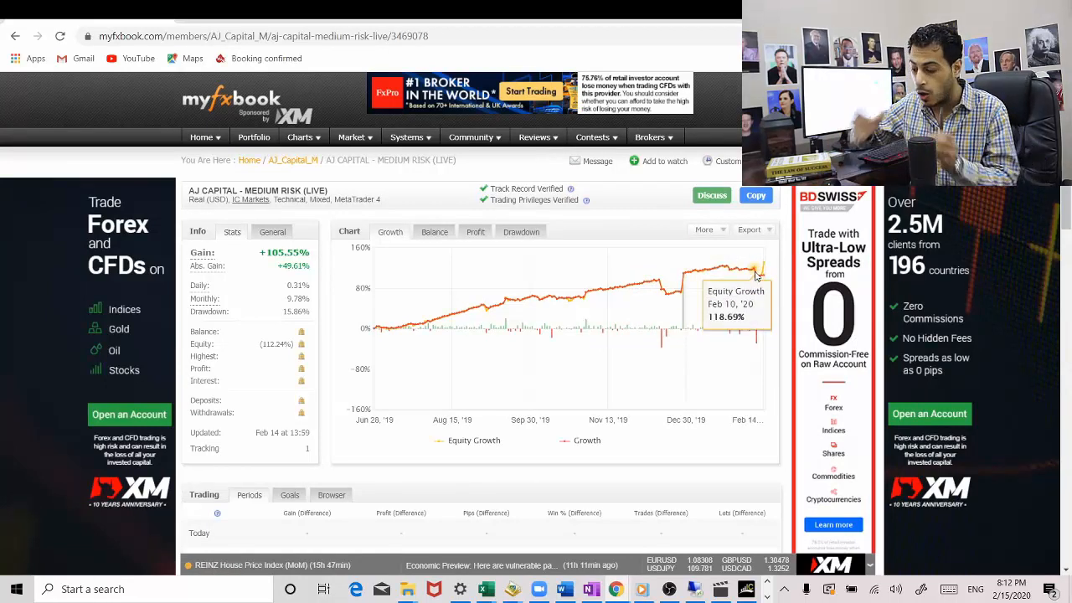
{"action": "mouse_move", "coordinate": [756, 266]}
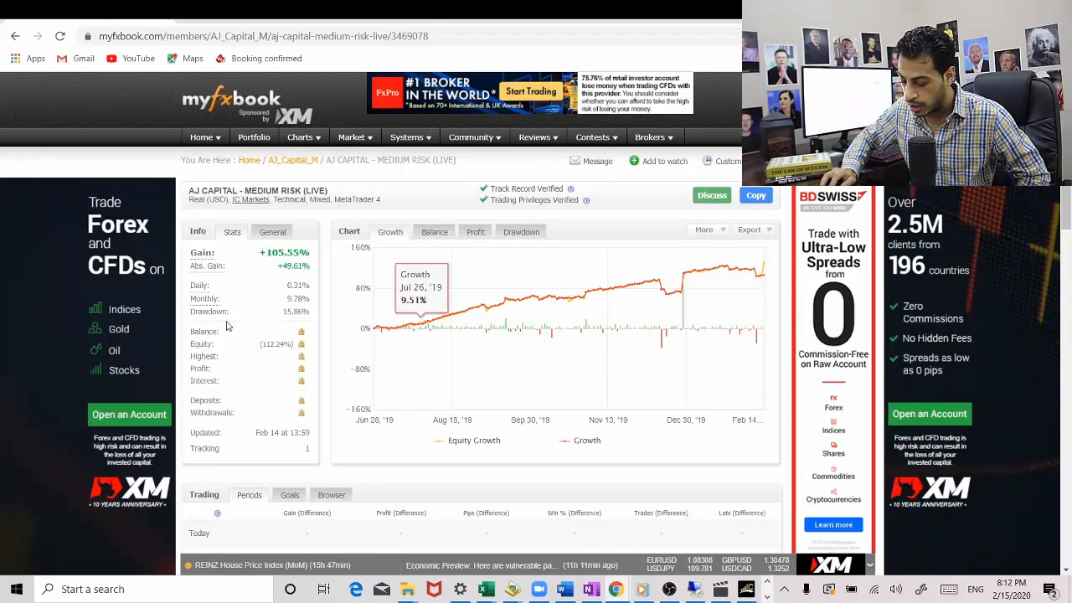
{"action": "double_click", "coordinate": [272, 343]}
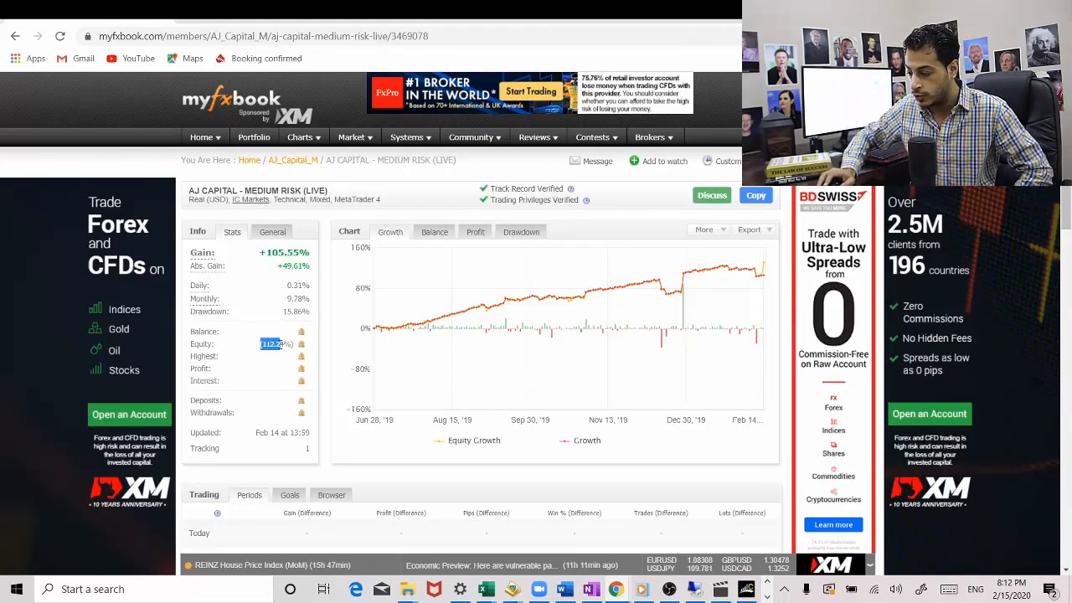
{"action": "mouse_move", "coordinate": [751, 274]}
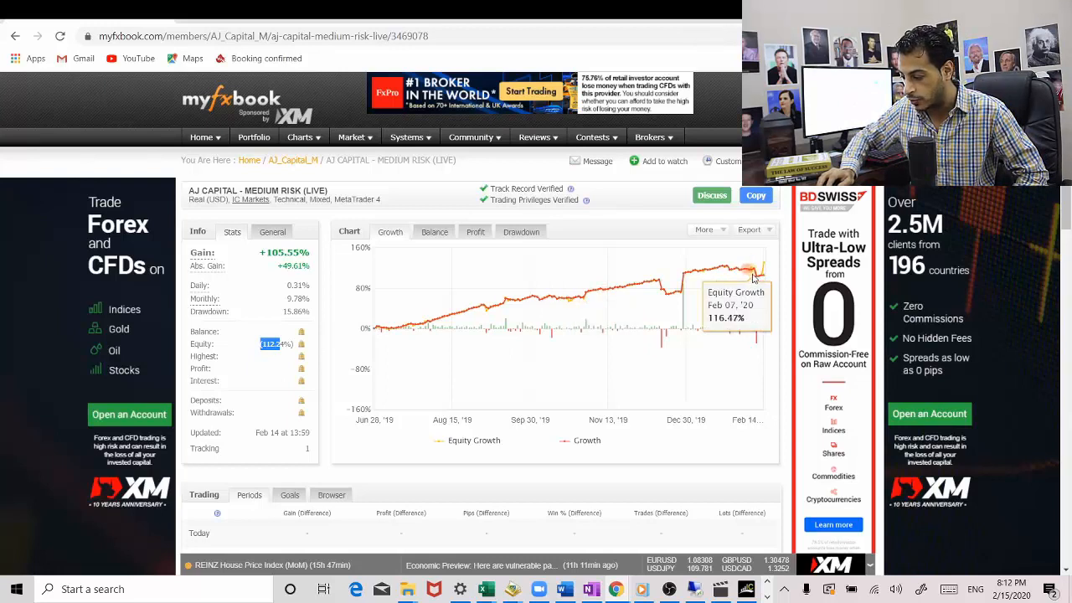
{"action": "mouse_move", "coordinate": [771, 289]}
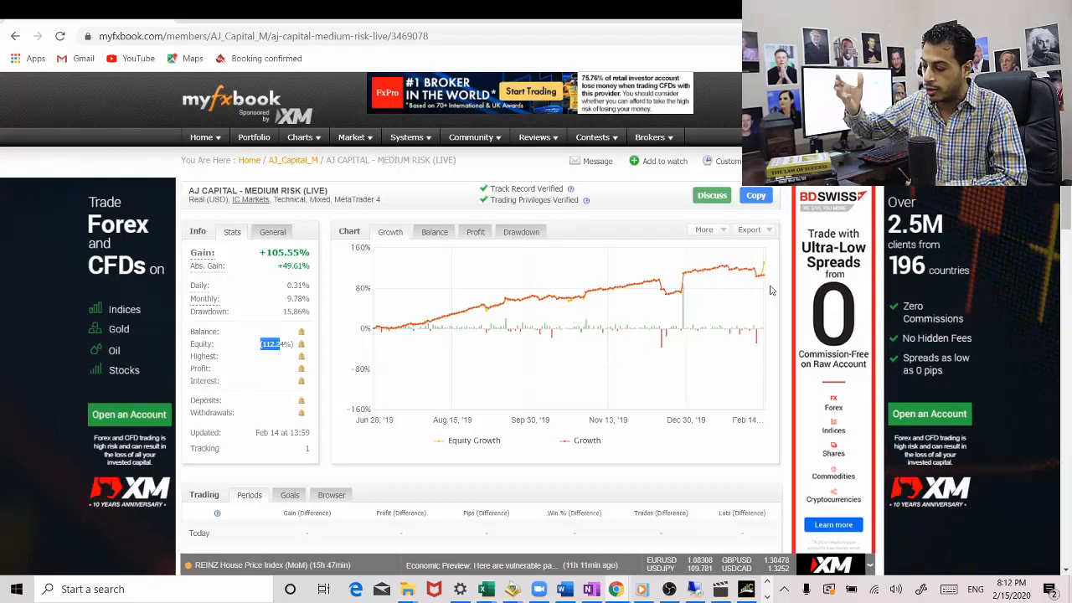